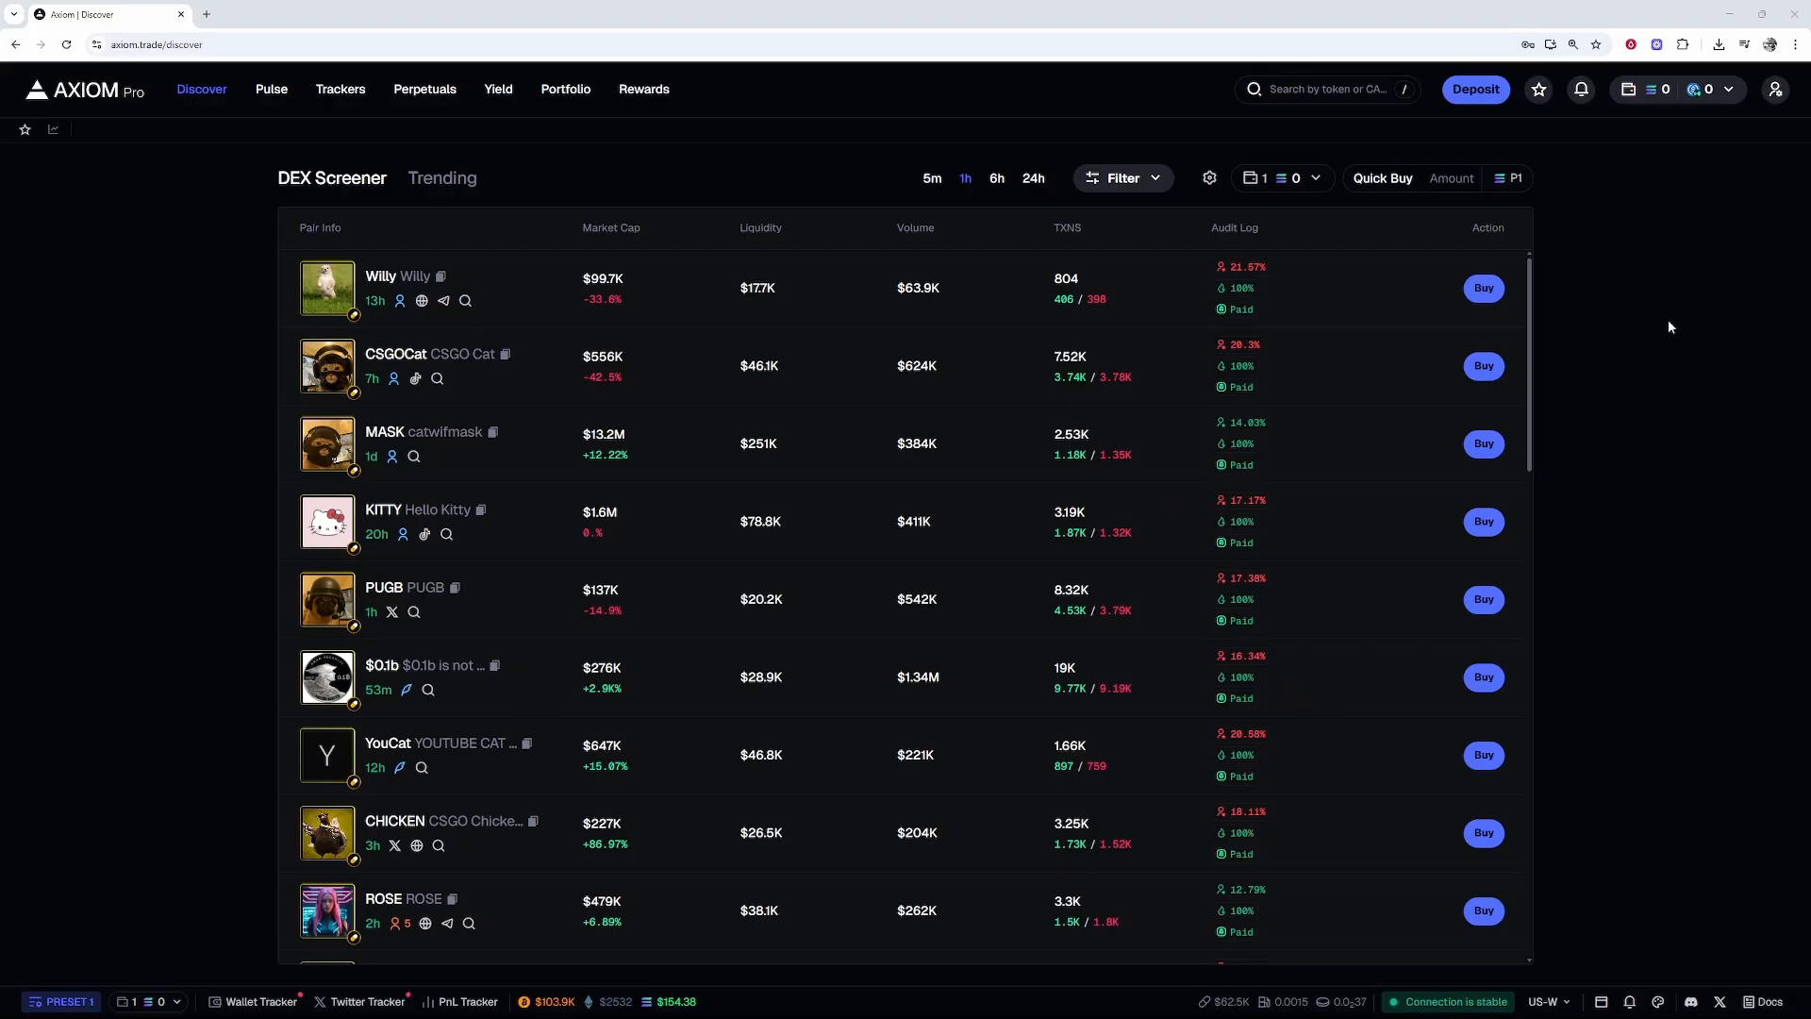
mouse_move(1751, 173)
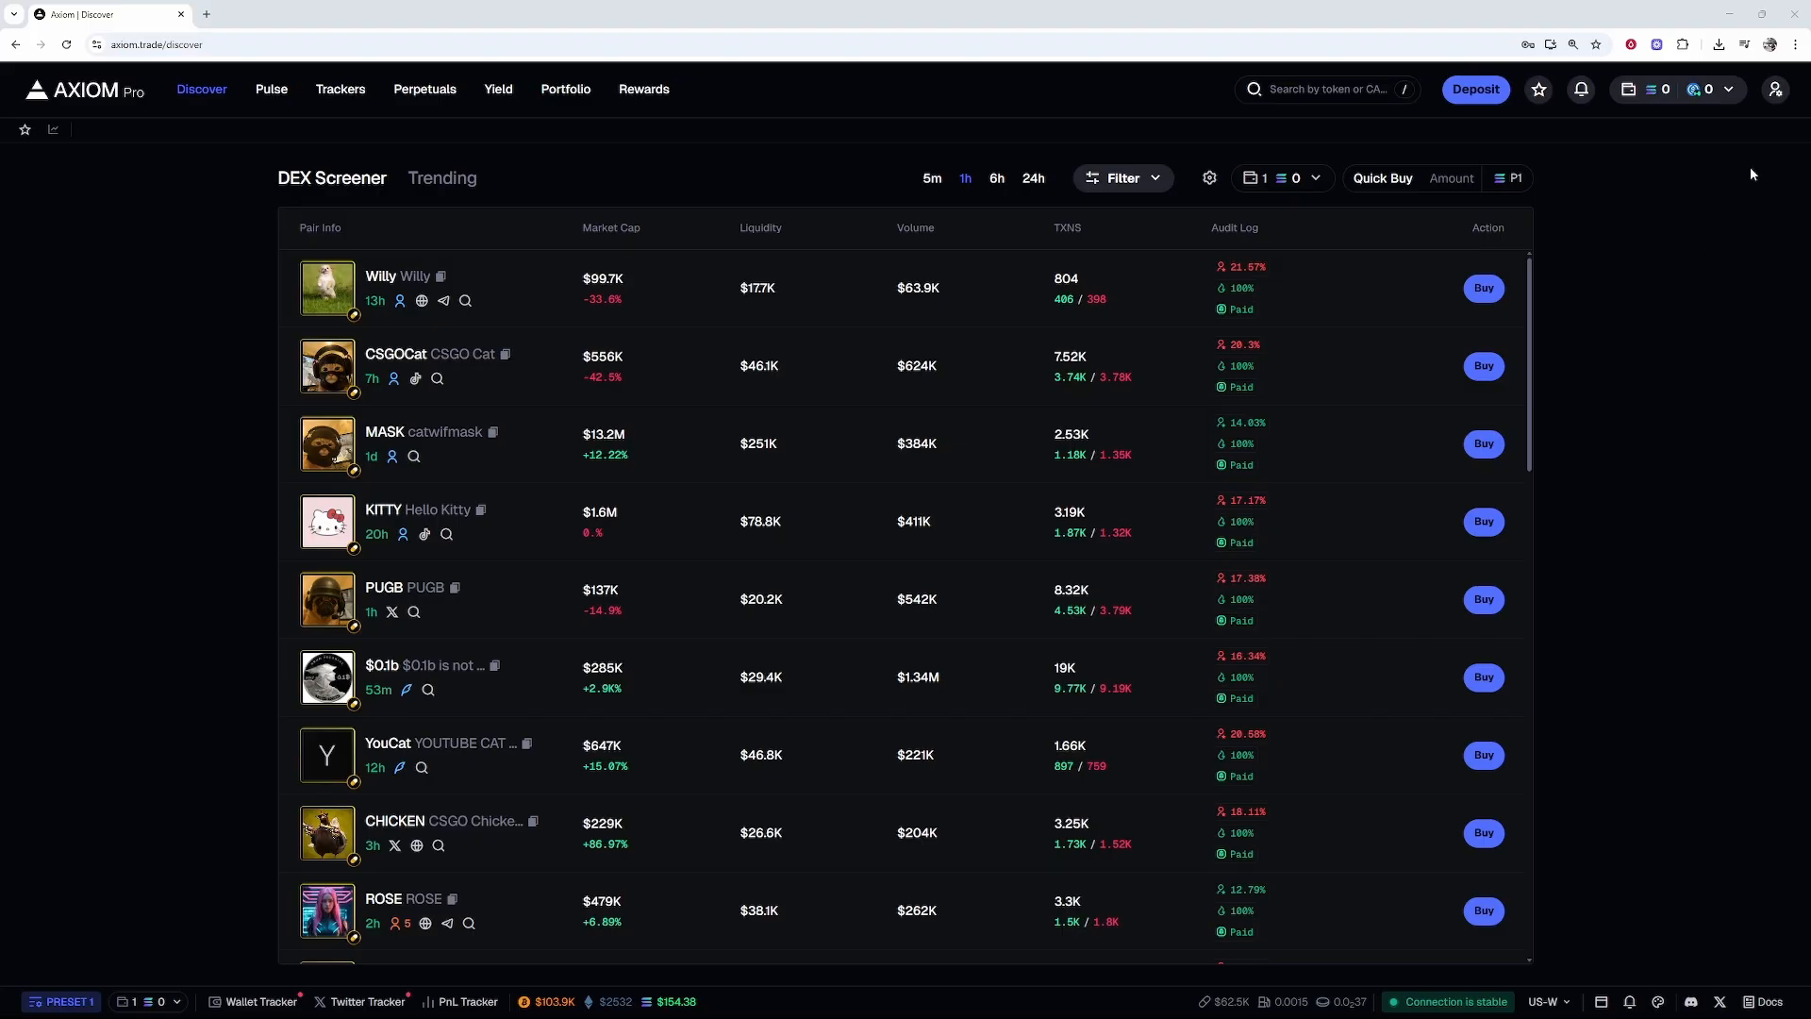
mouse_move(1774, 91)
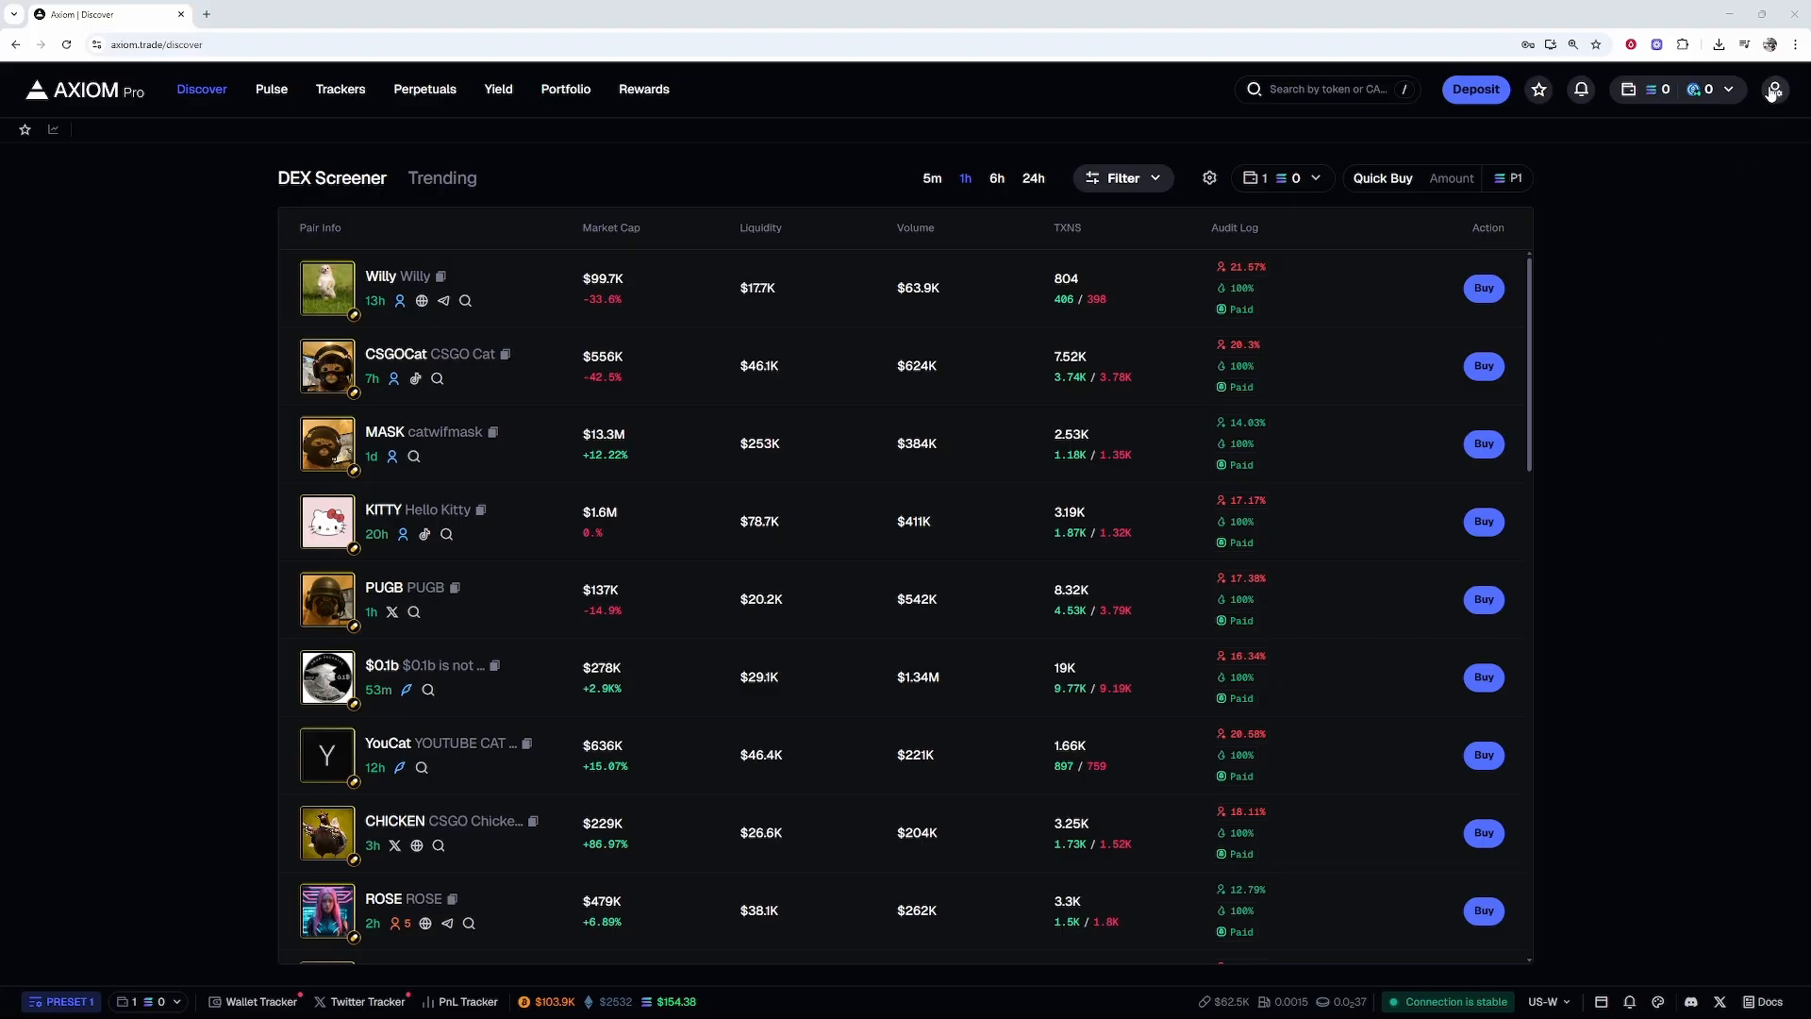
Open Account and Security settings from the profile menu in the top-right corner.
click(1775, 89)
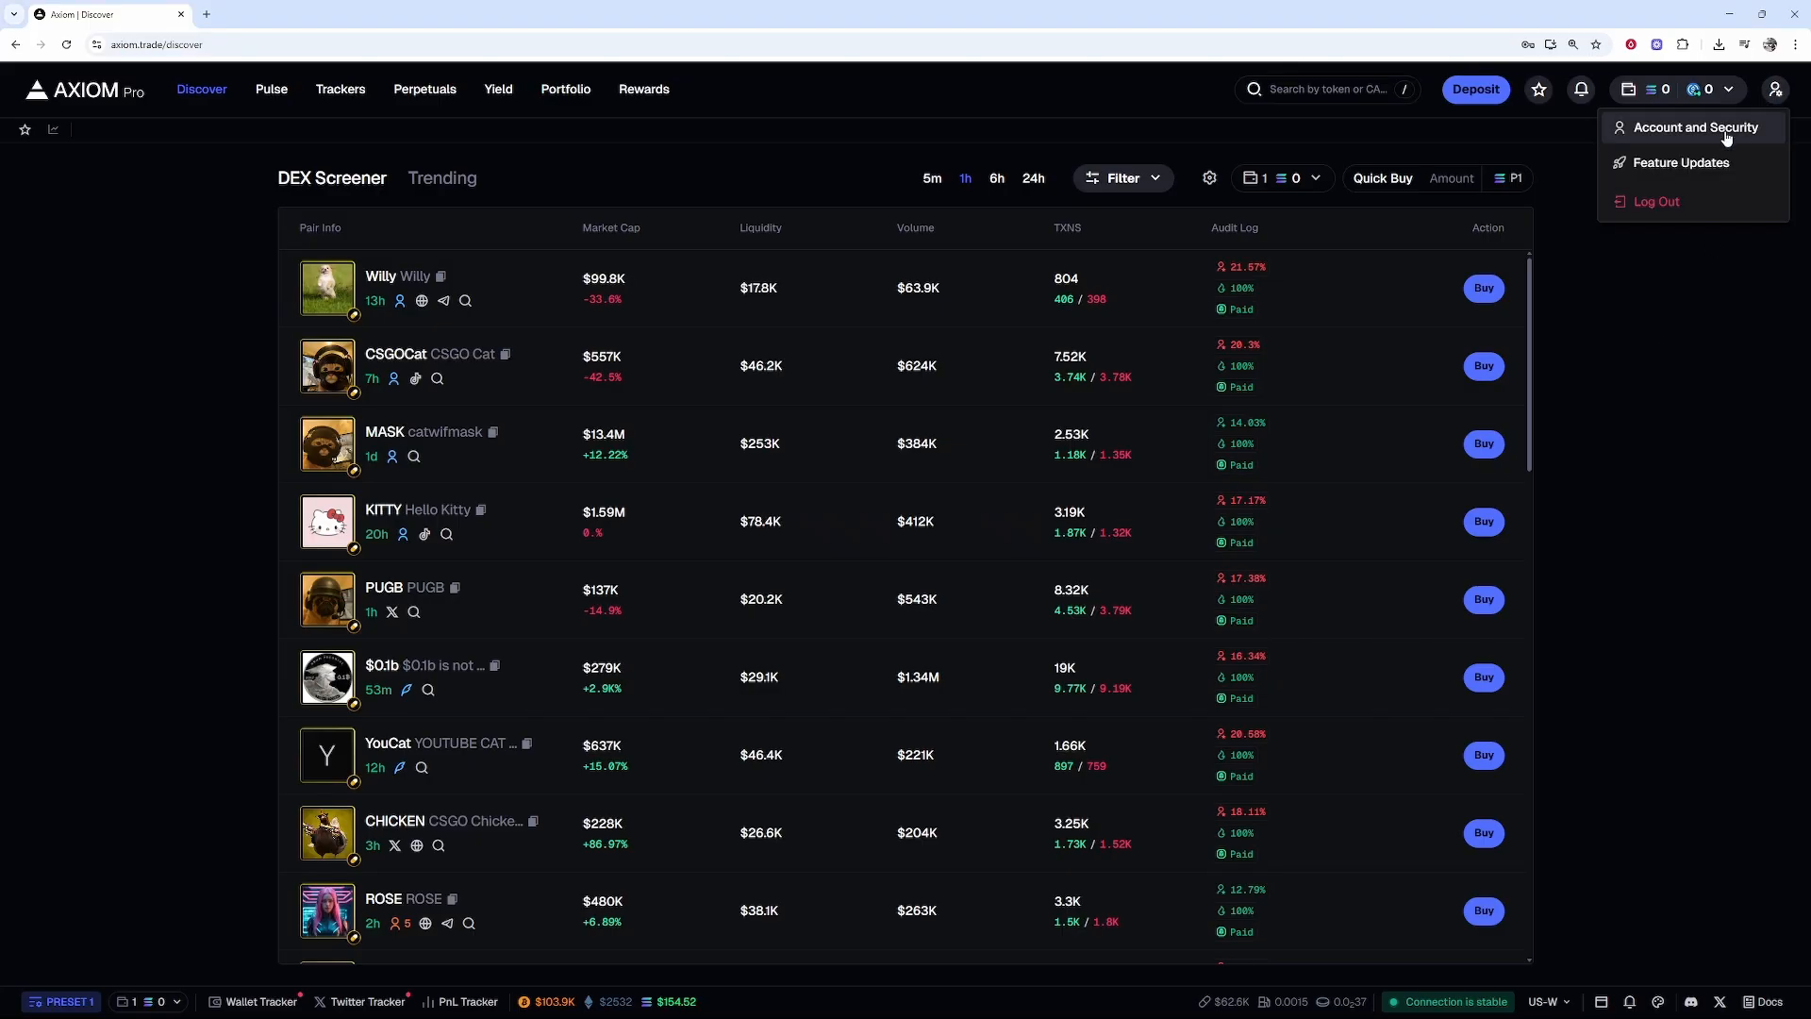
click(1707, 134)
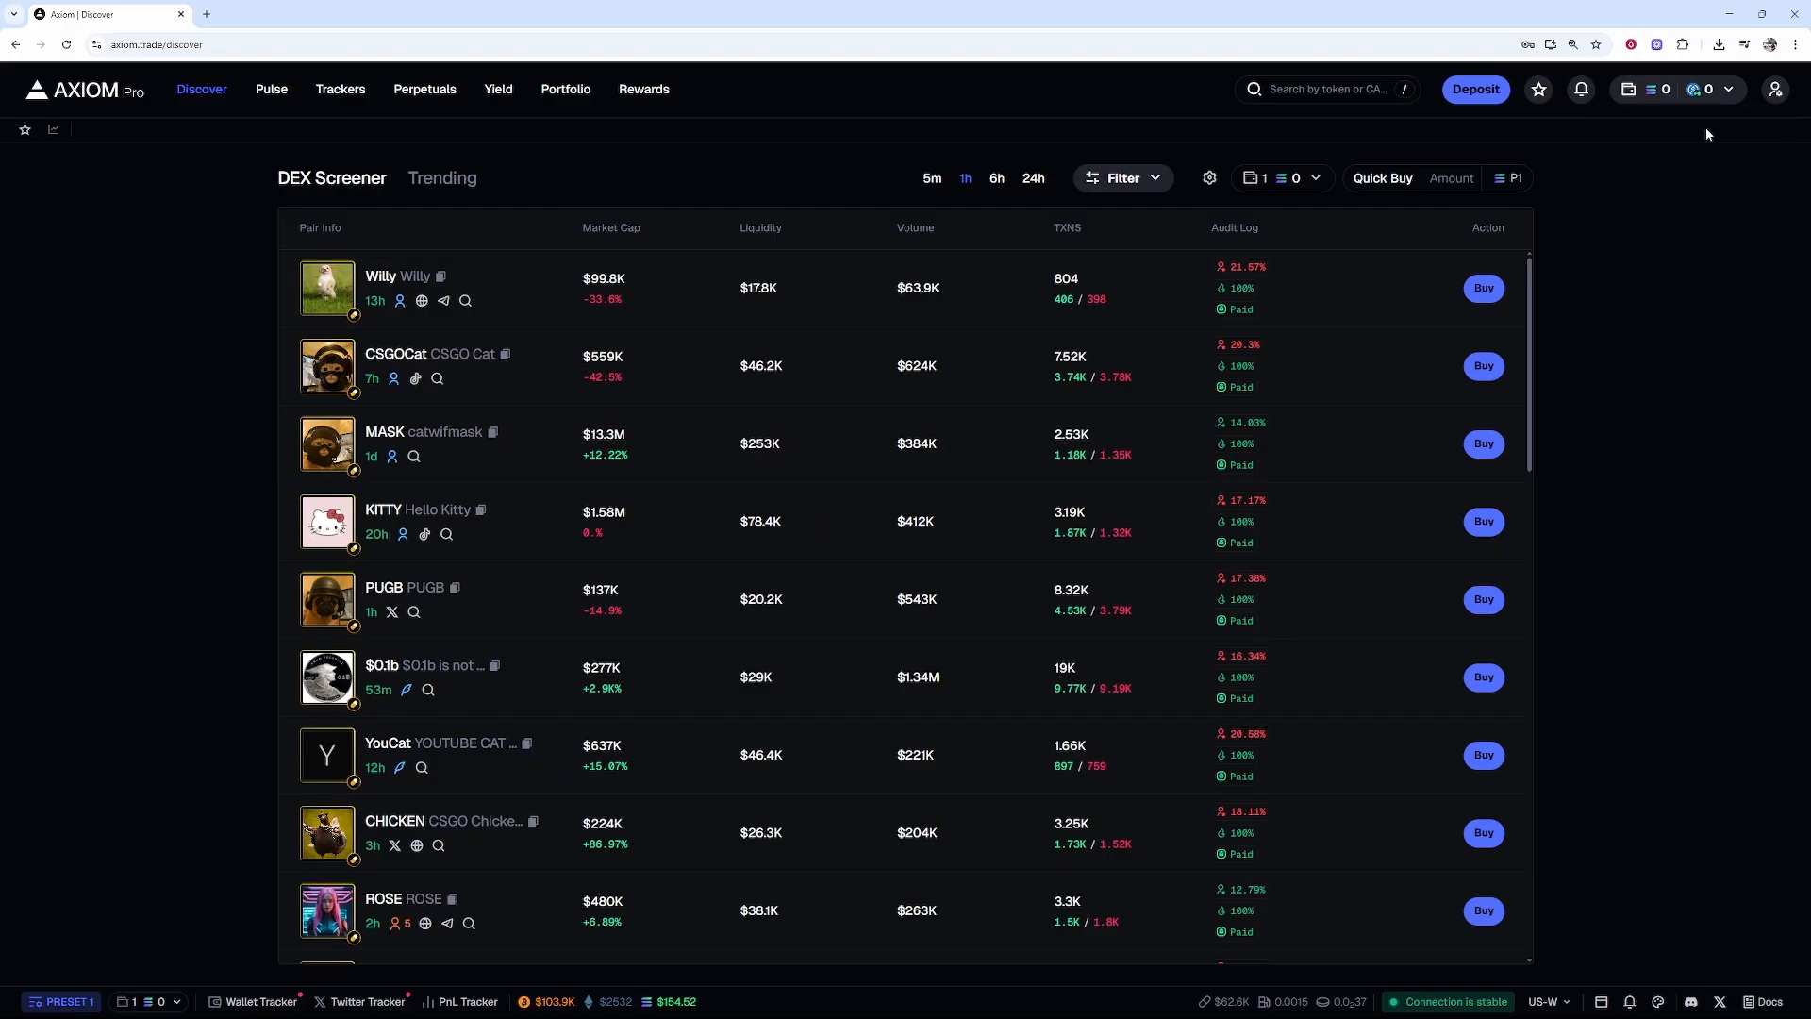
click(1776, 89)
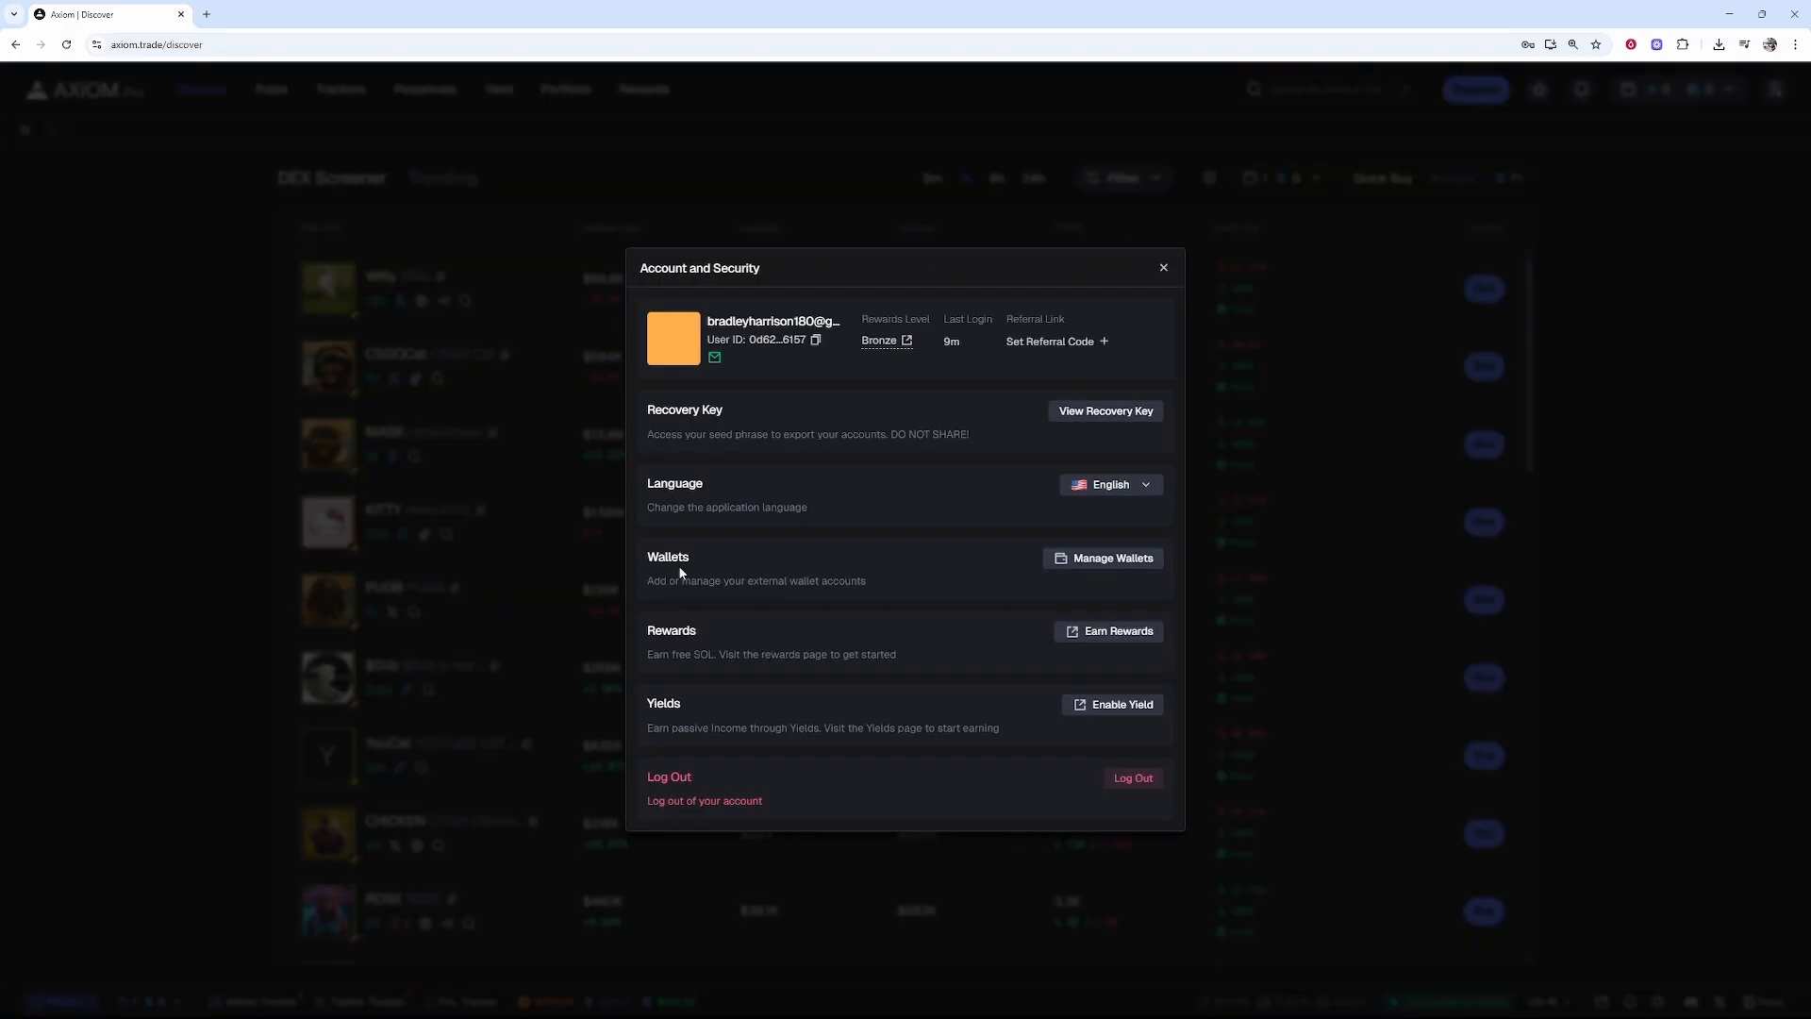
mouse_move(702, 556)
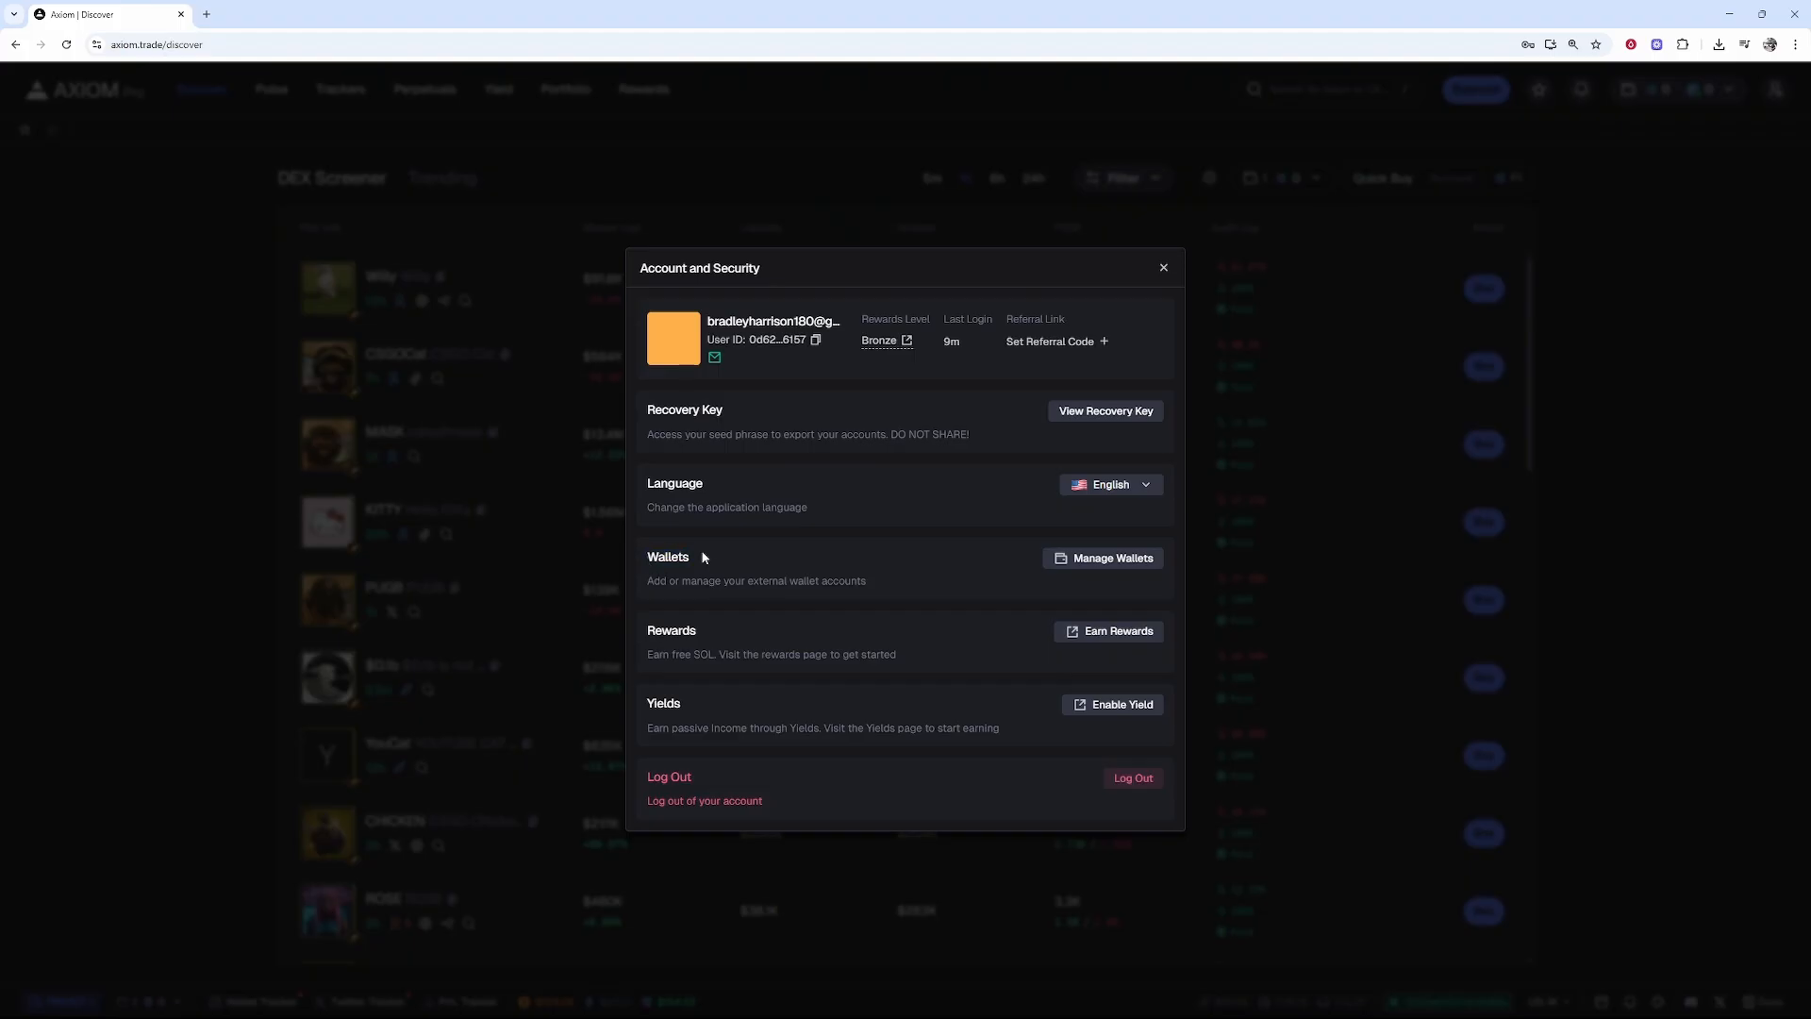
mouse_move(1102, 565)
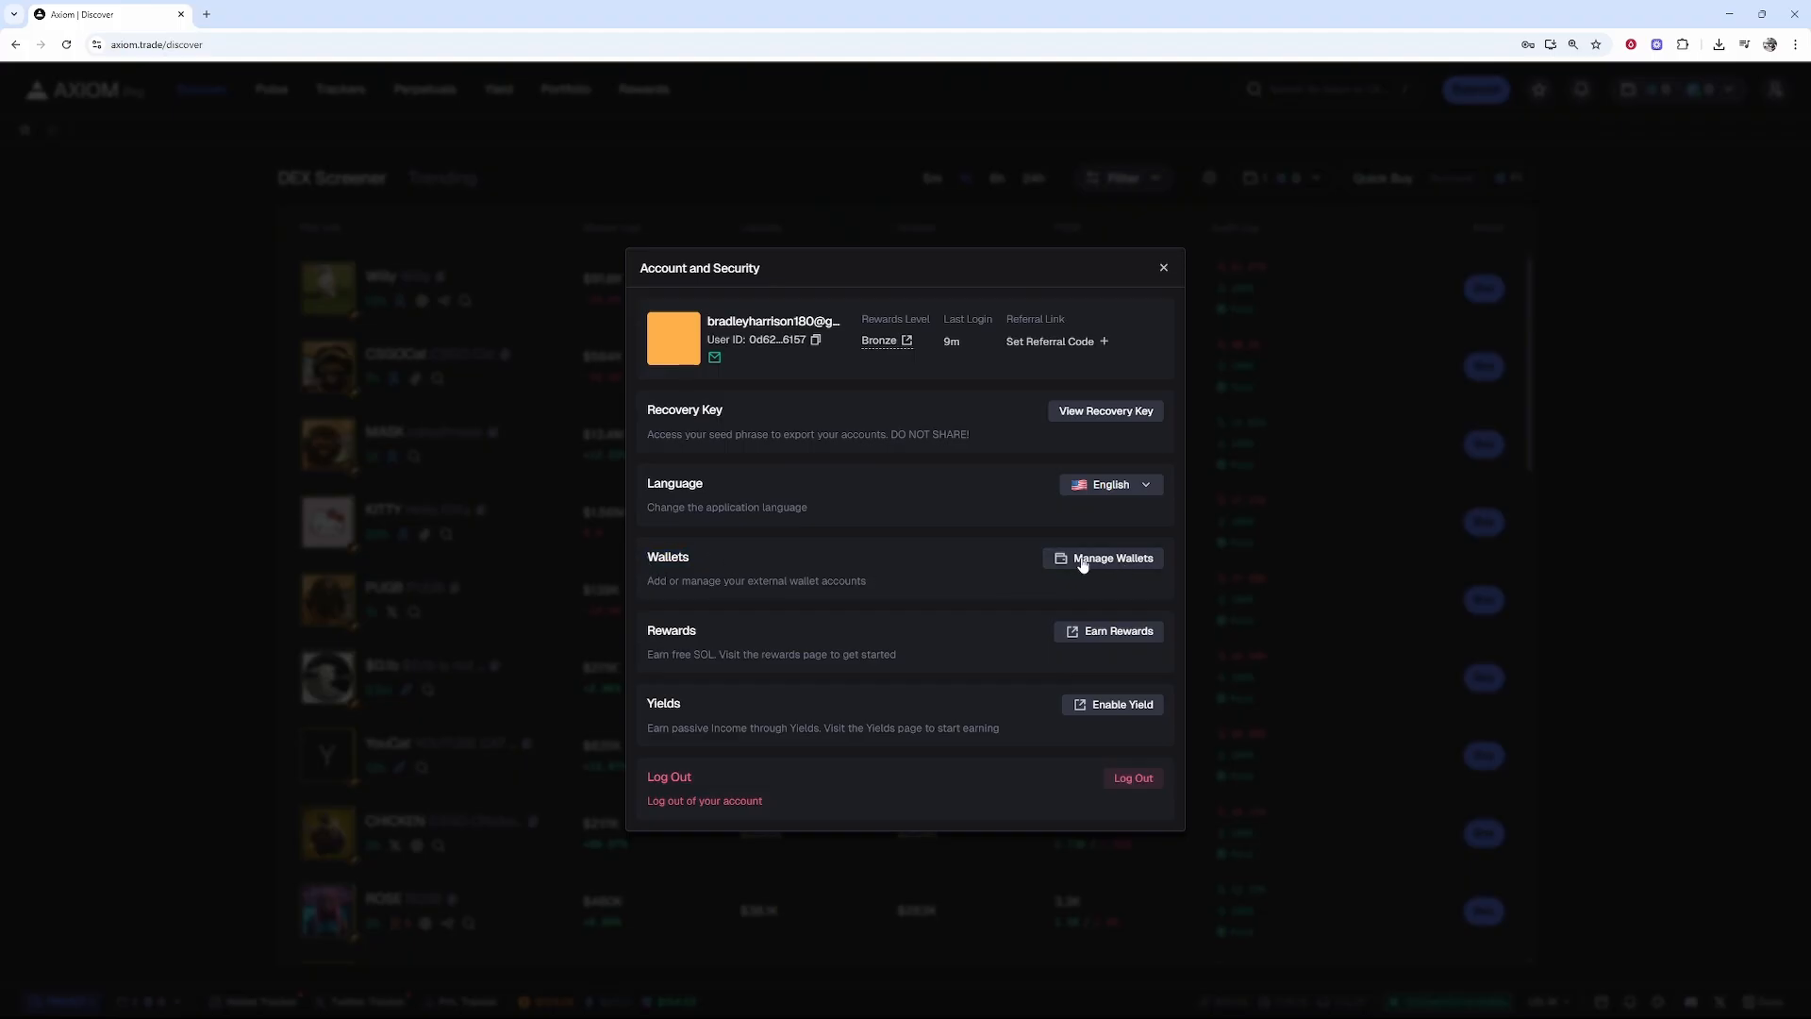
Go to Manage Wallets and close the Discover Turbo Mode announcement.
click(1111, 558)
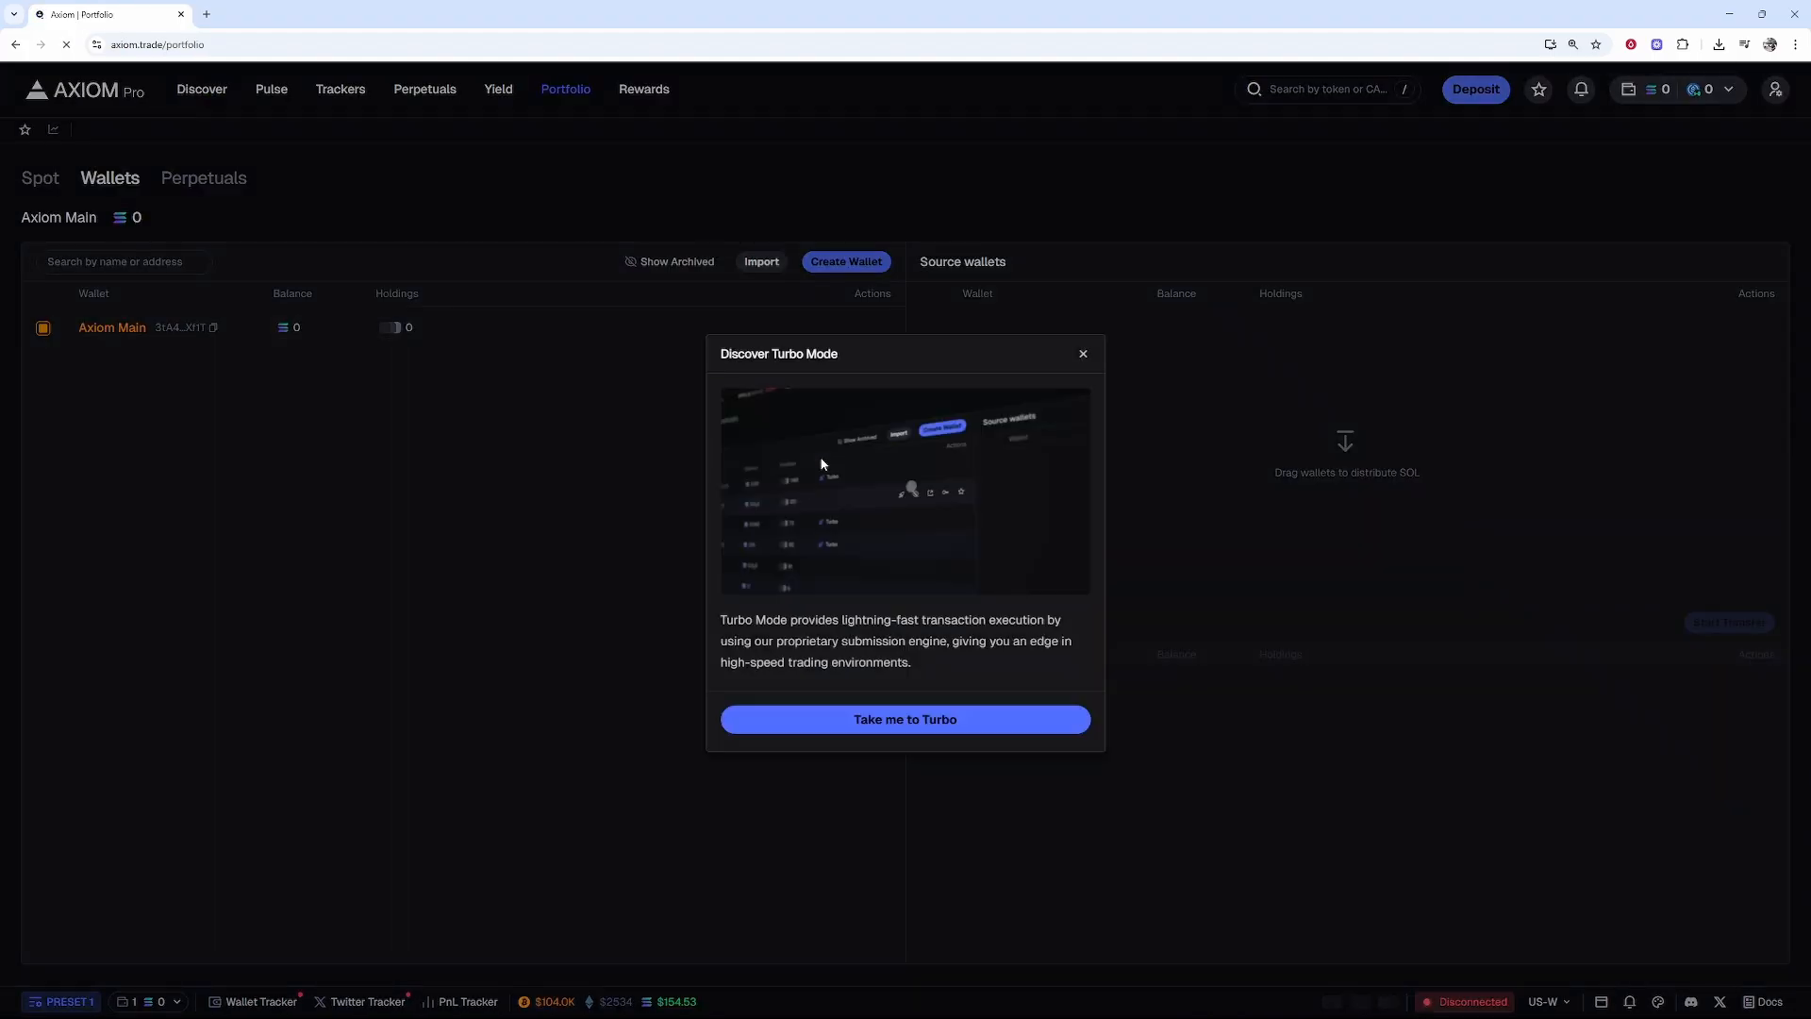
click(1082, 354)
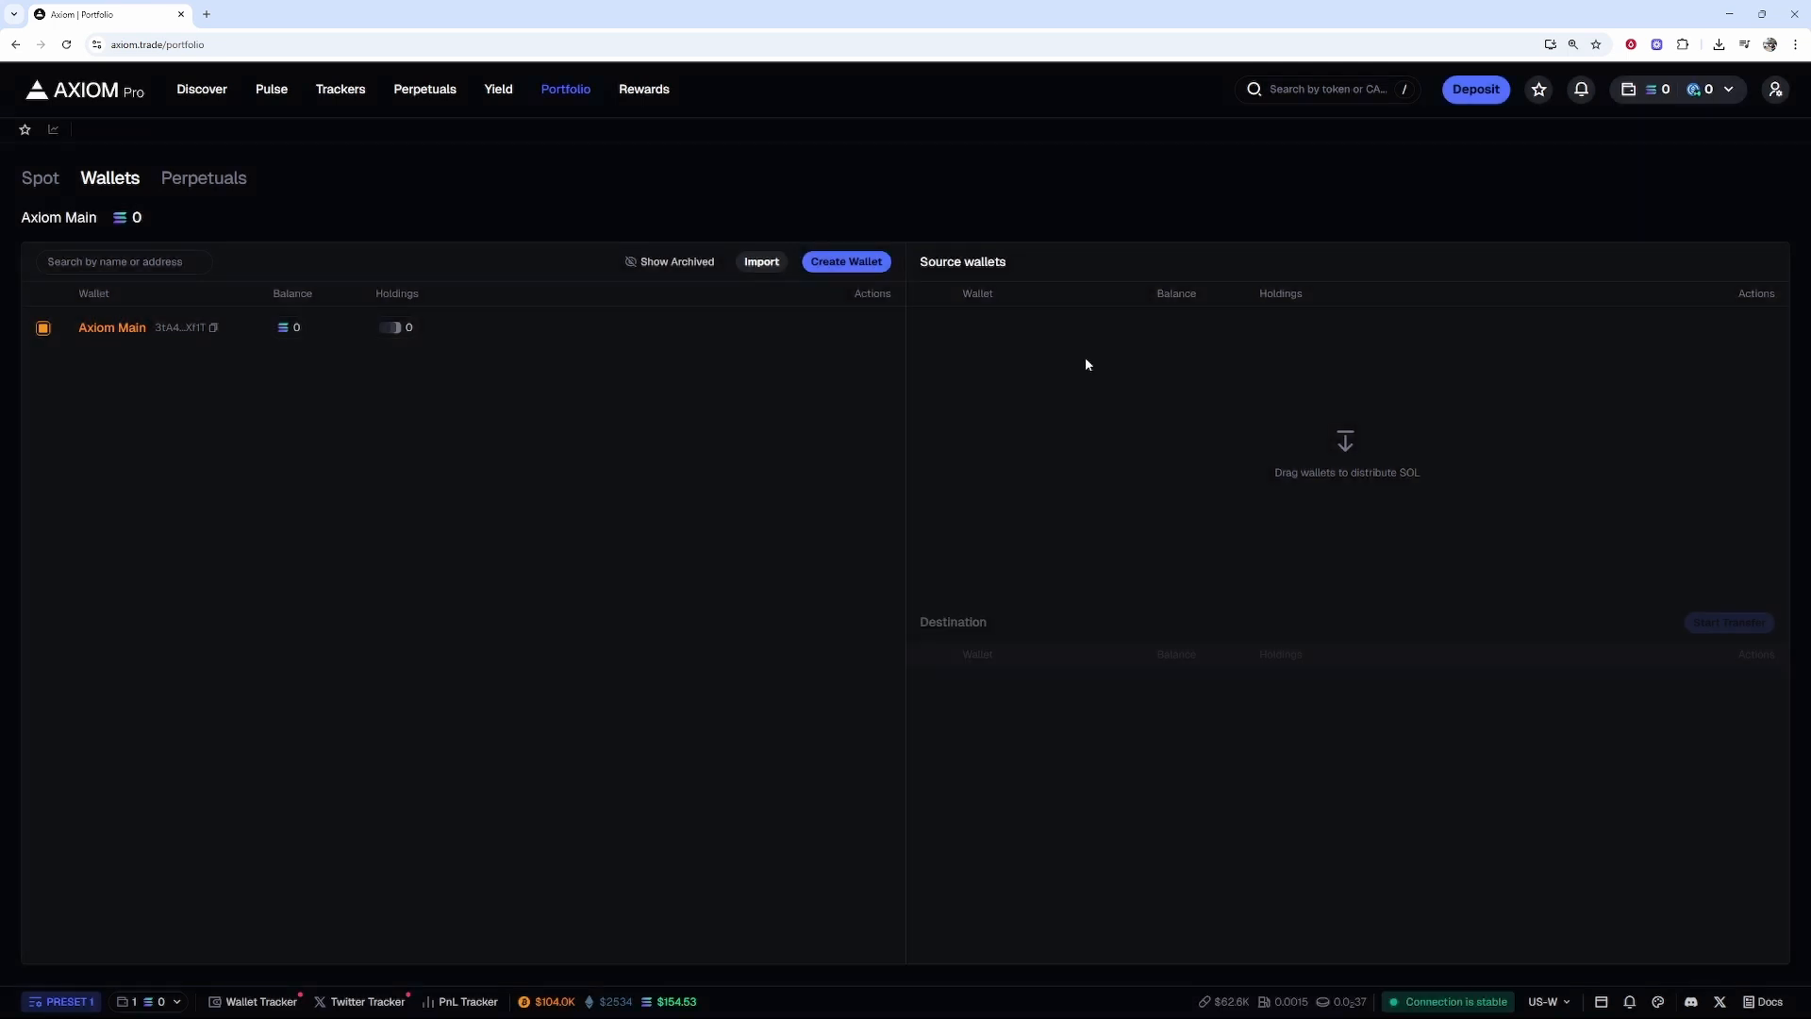
mouse_move(690, 292)
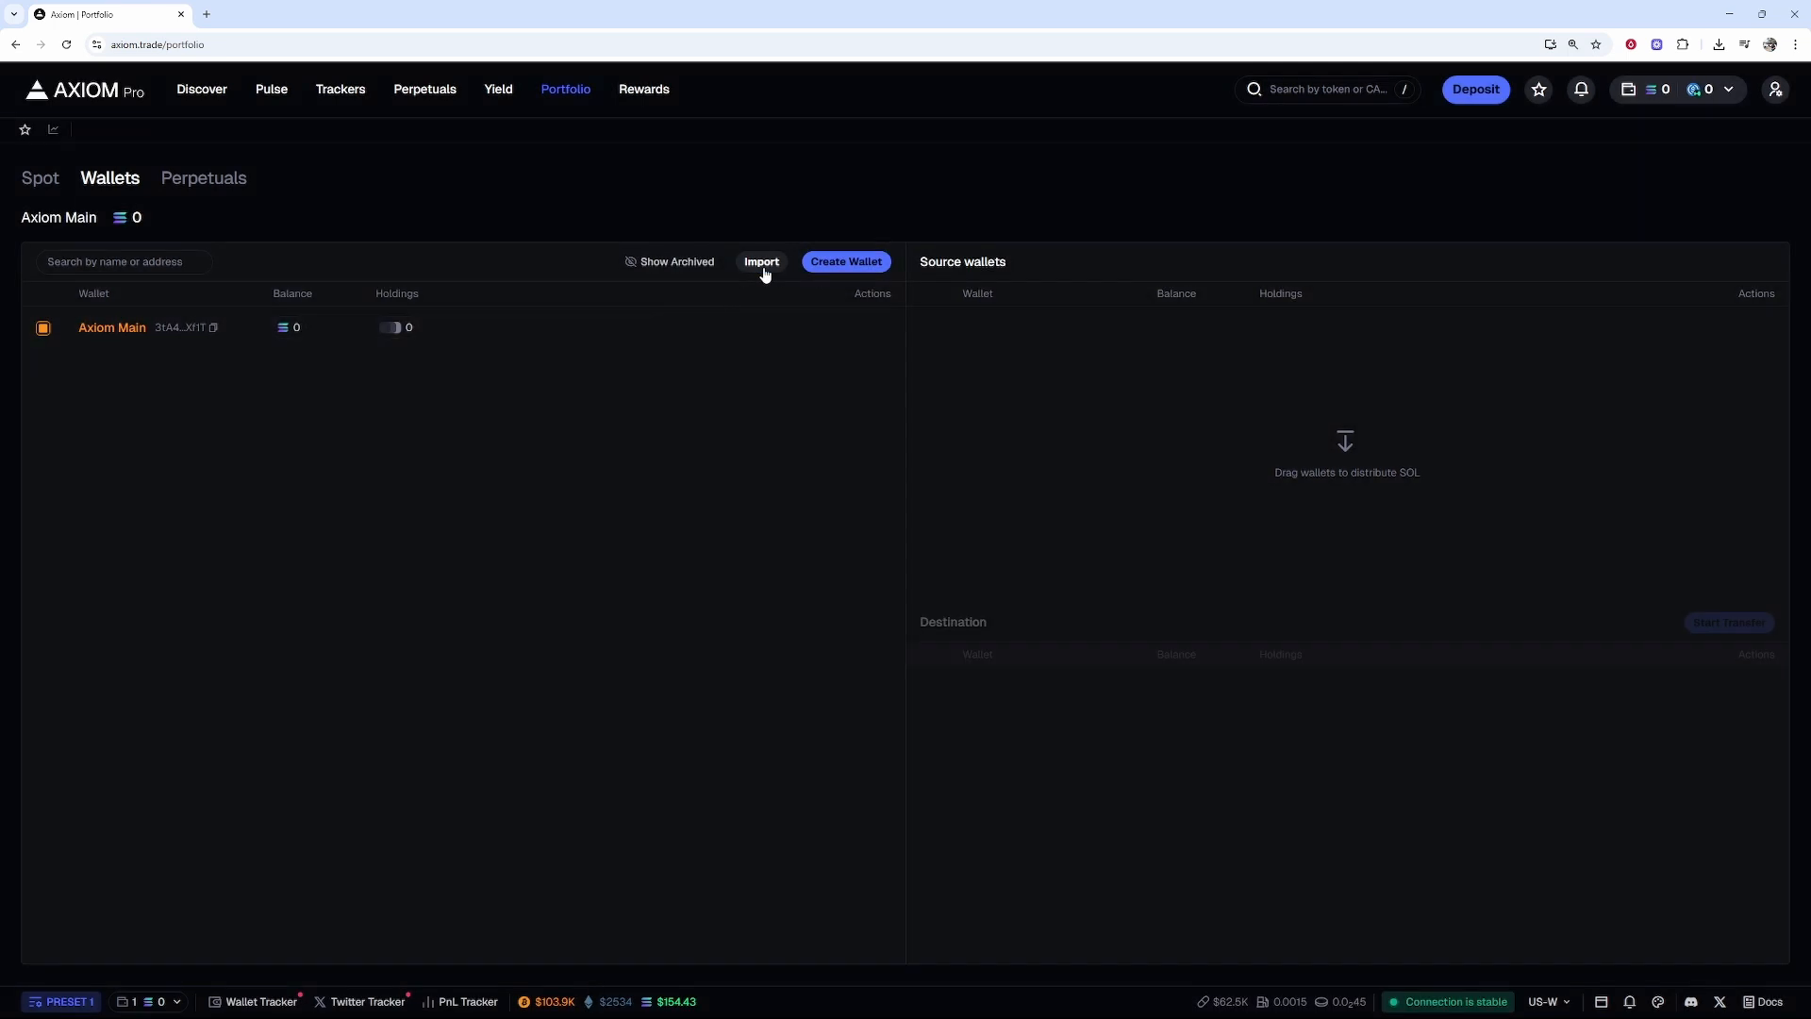
Open the Import Wallet dialog and focus its 'Enter private key' field.
click(761, 261)
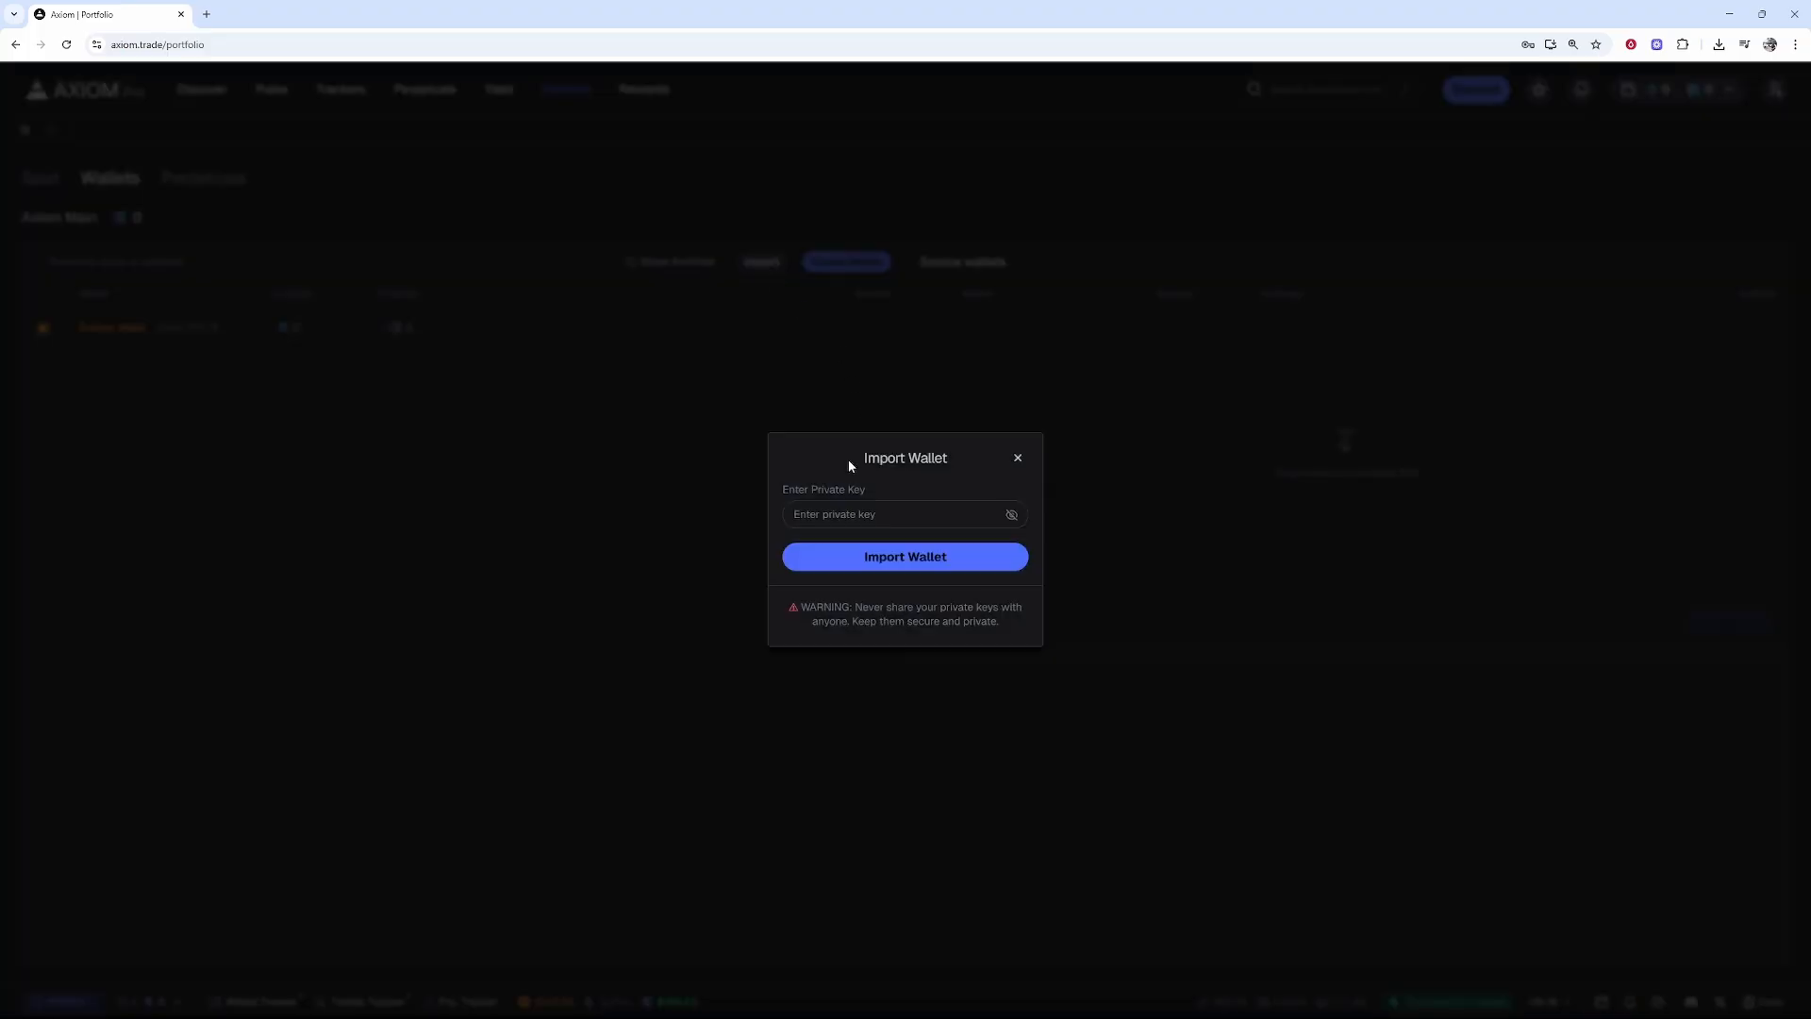
double_click(885, 457)
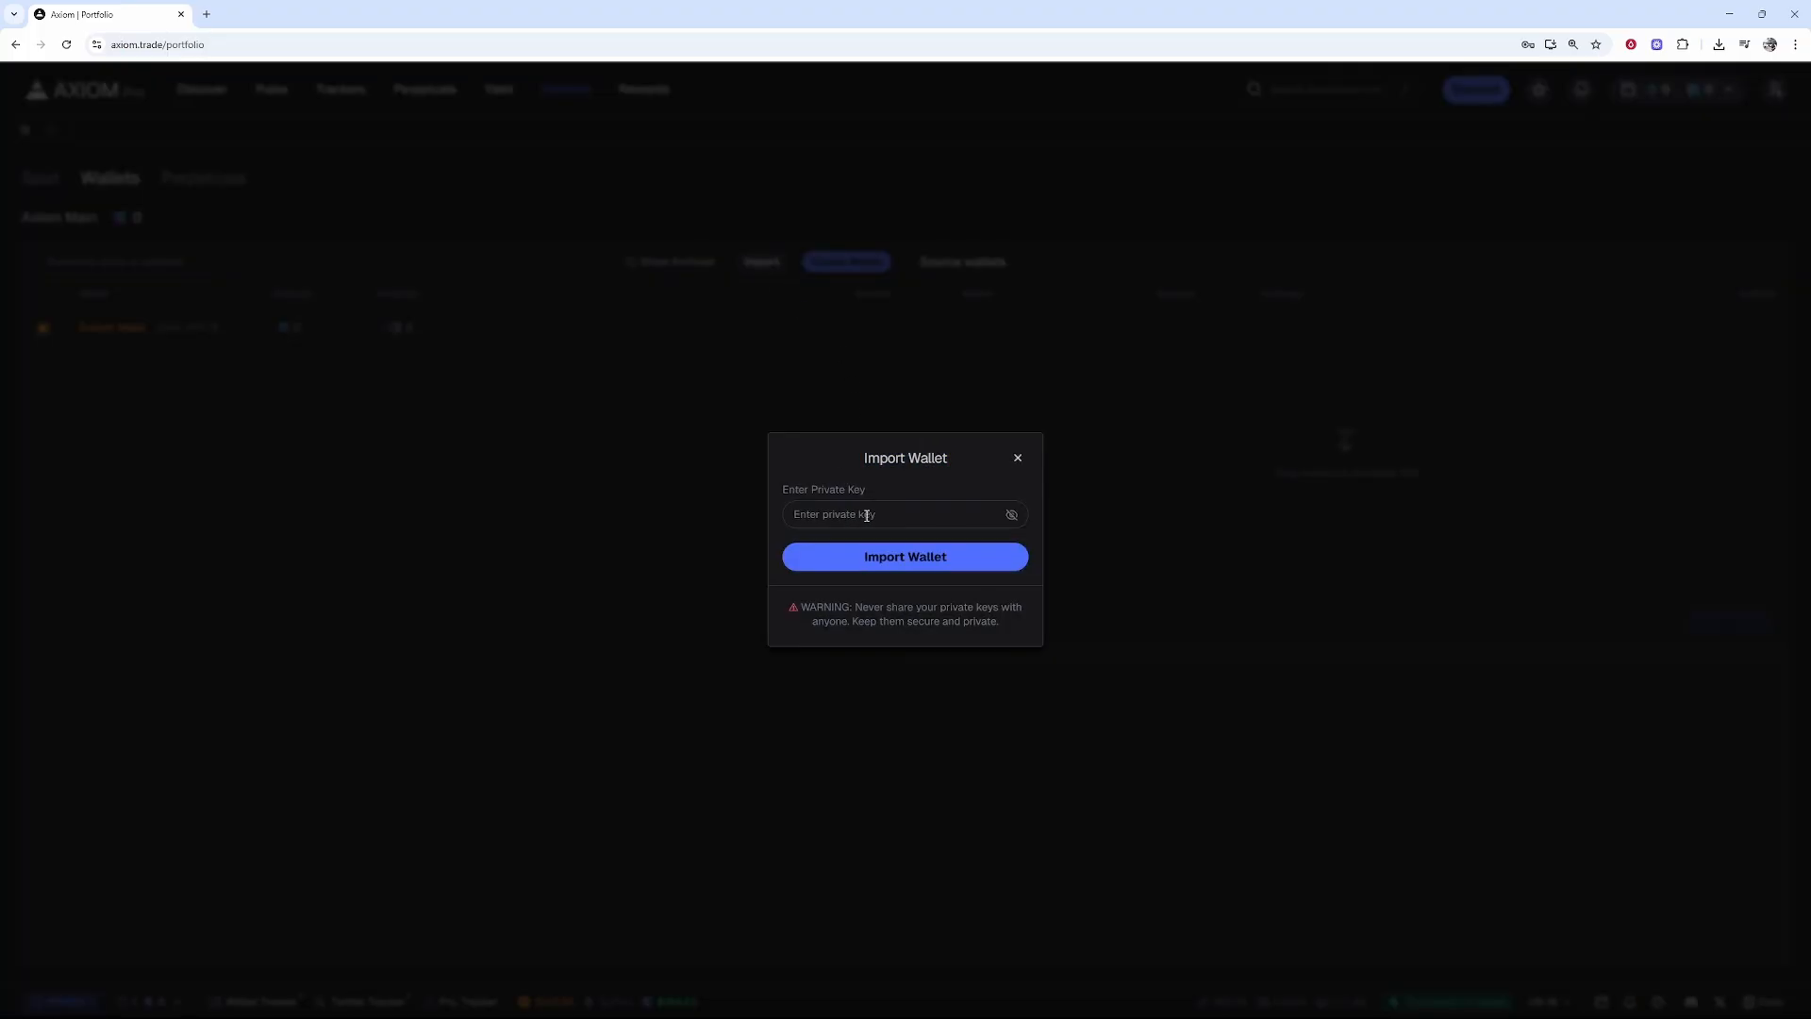
mouse_move(878, 483)
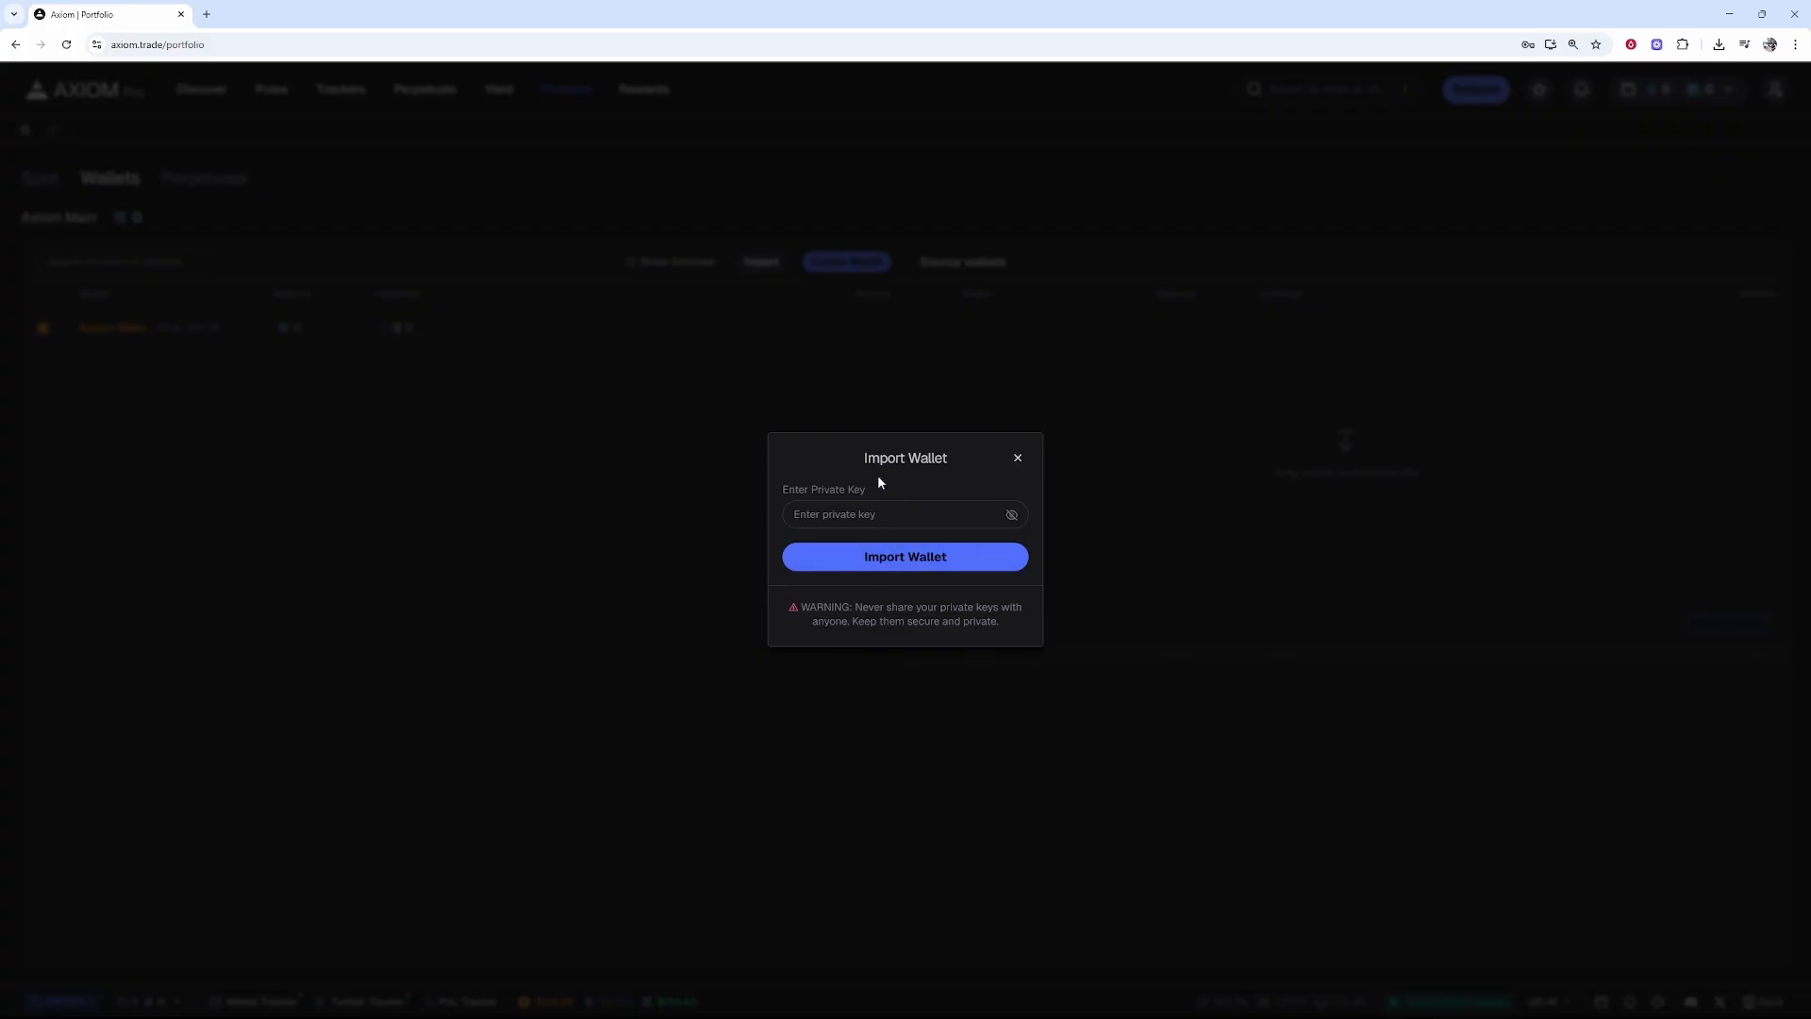
mouse_move(1683, 55)
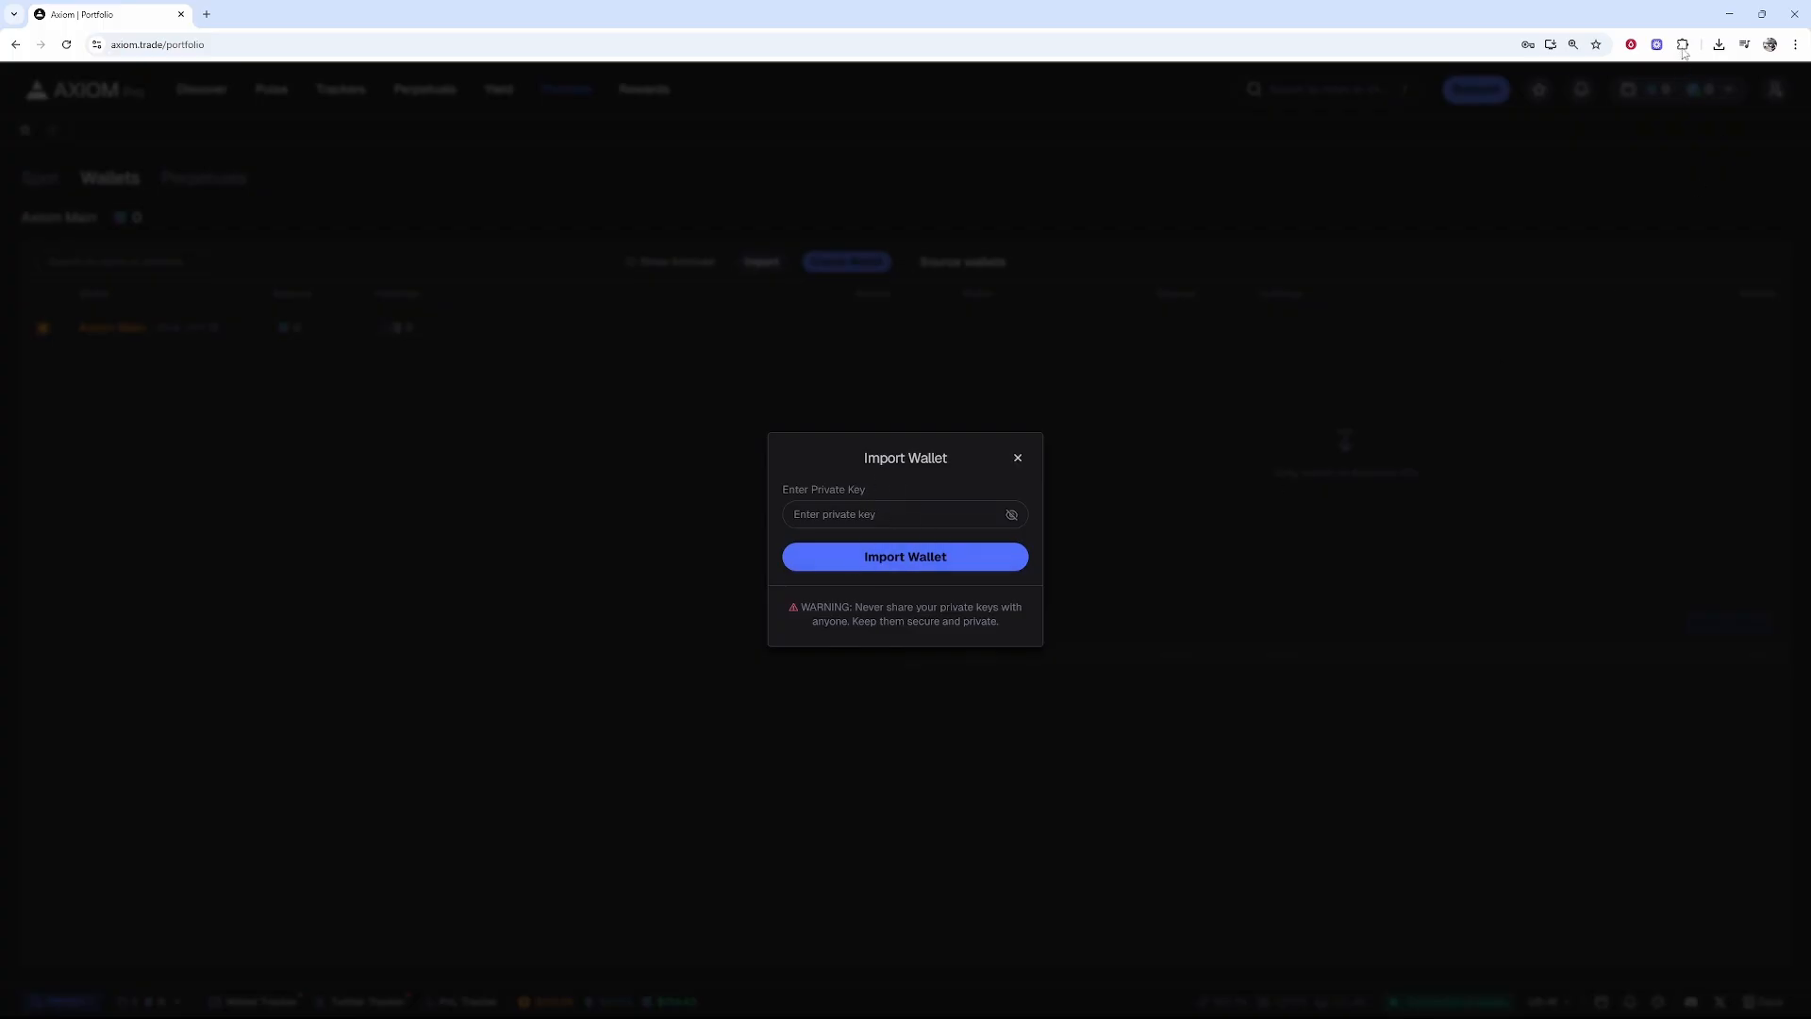
Open Phantom's Manage Accounts and Show Private Key screen, then close the popup.
click(1683, 44)
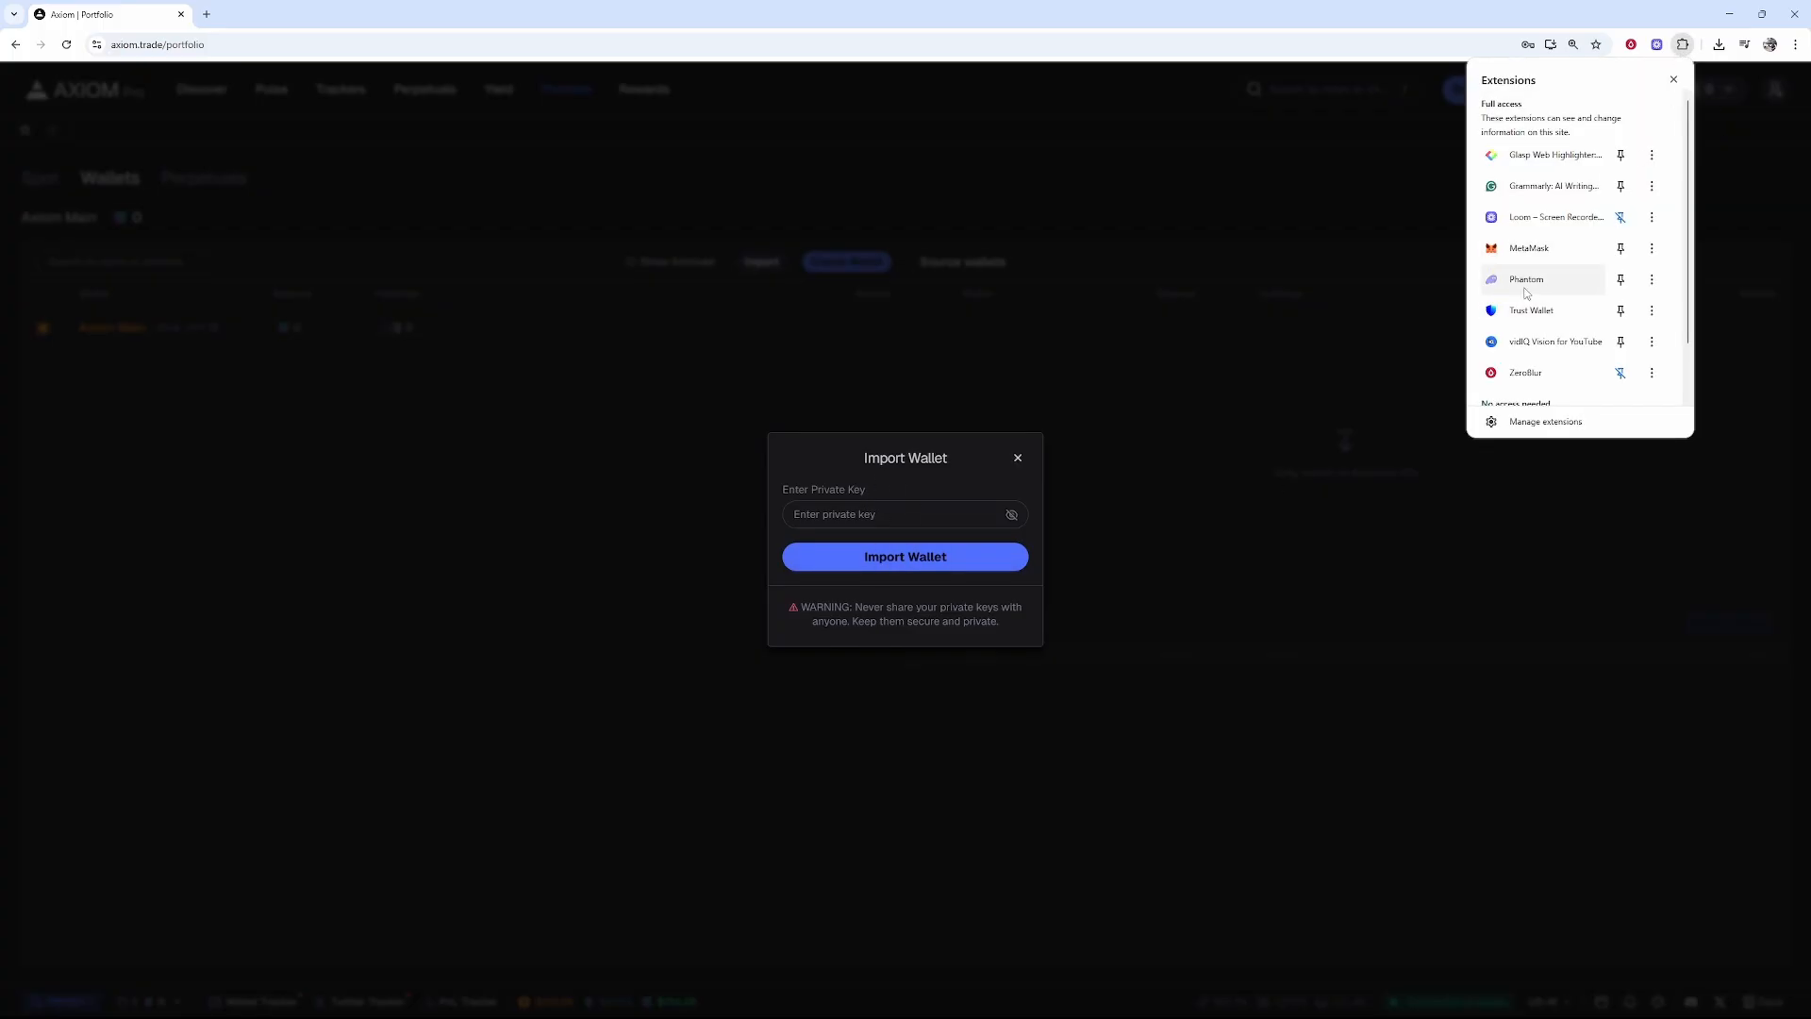
click(1526, 279)
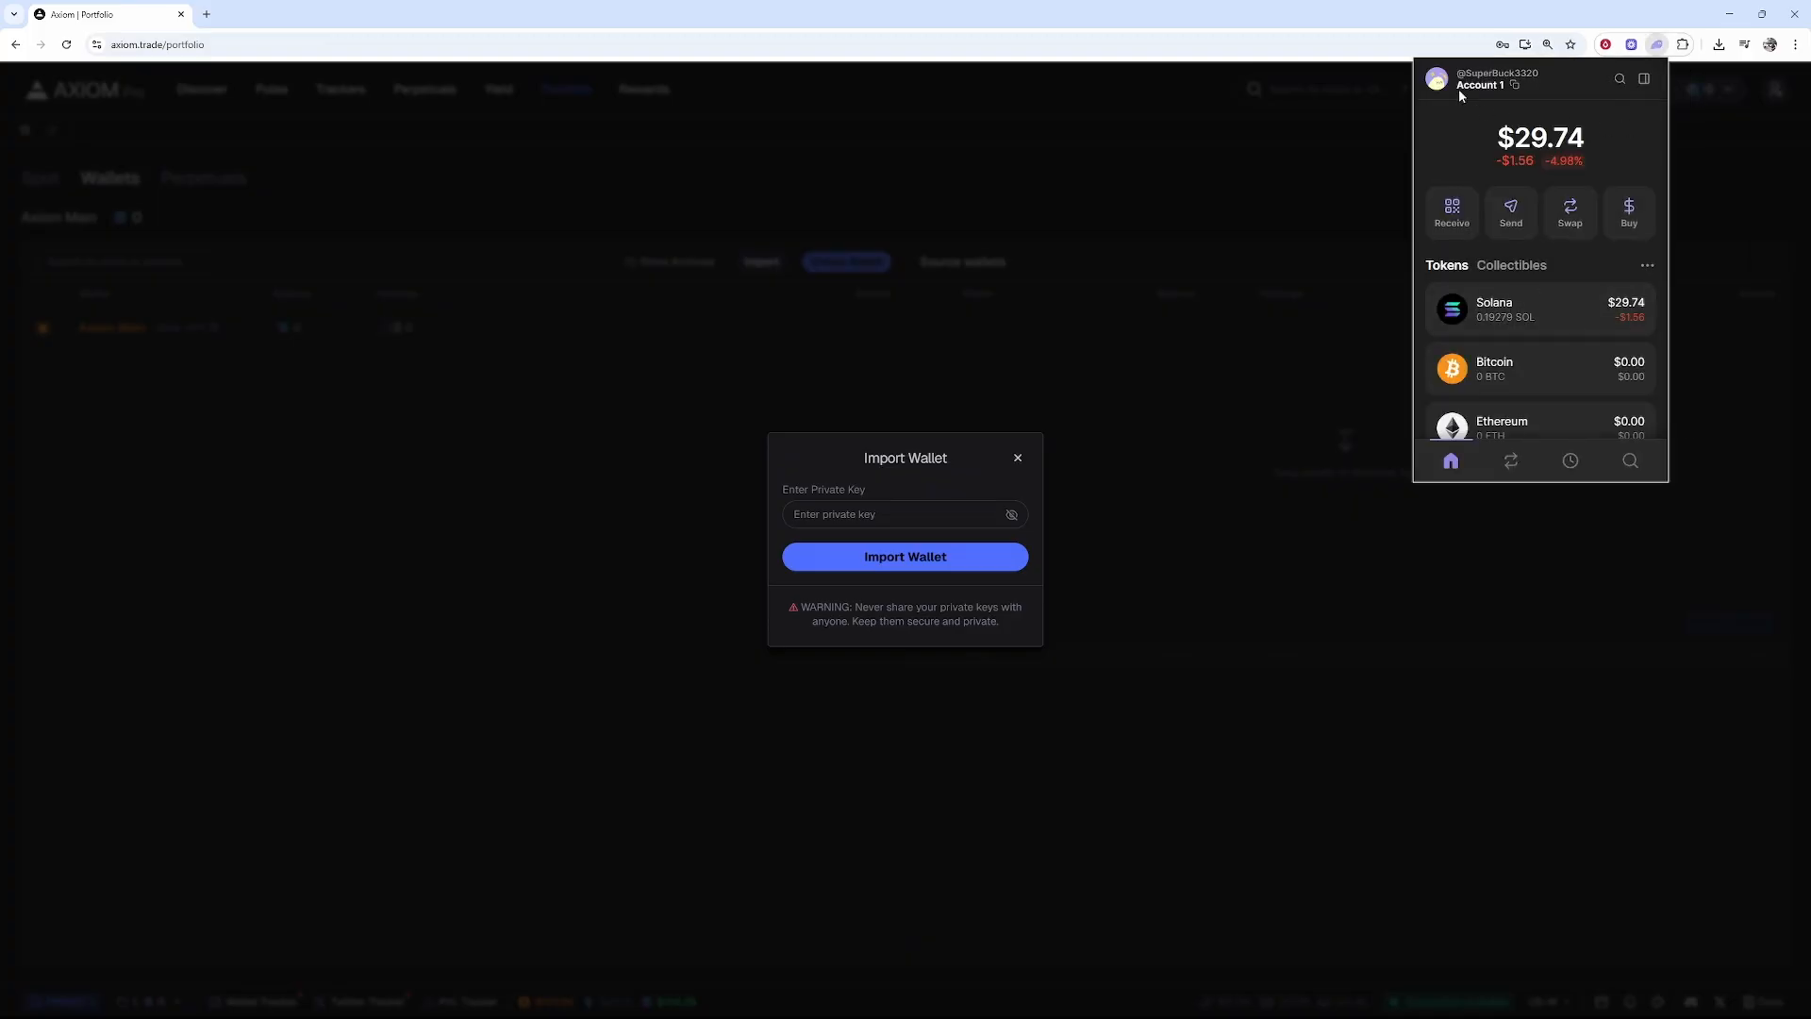
click(1437, 78)
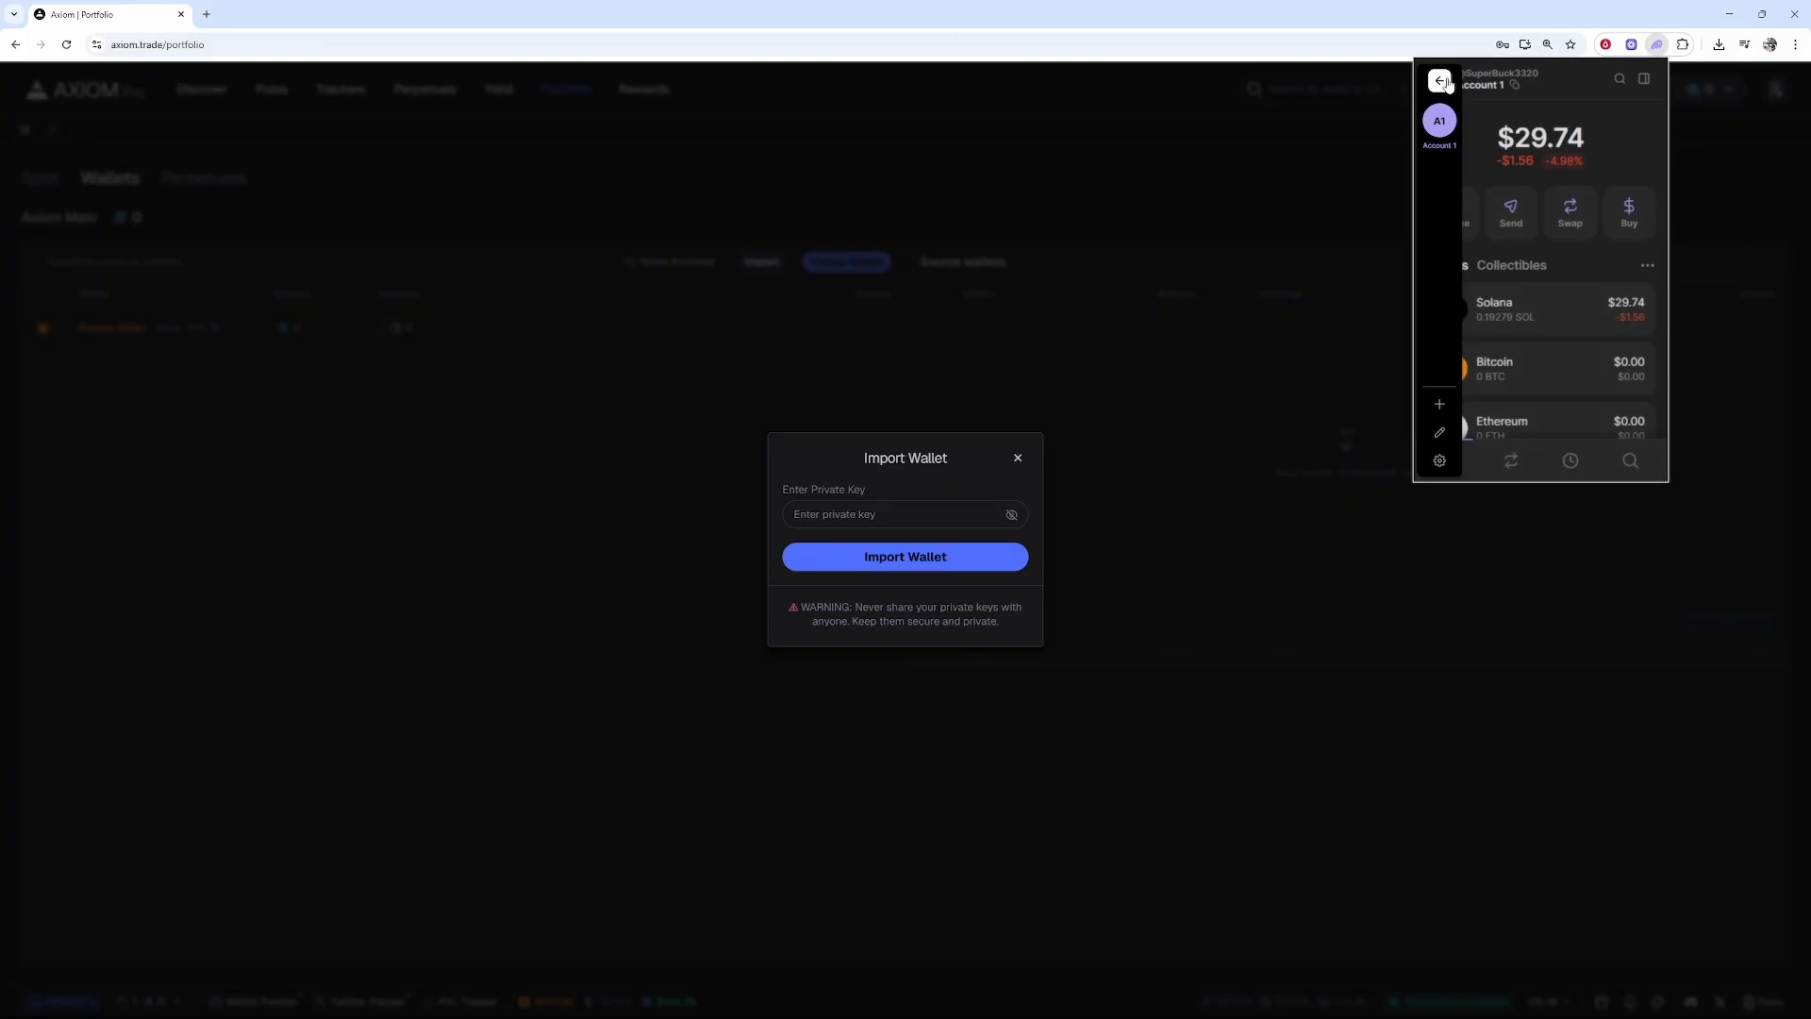
click(1440, 460)
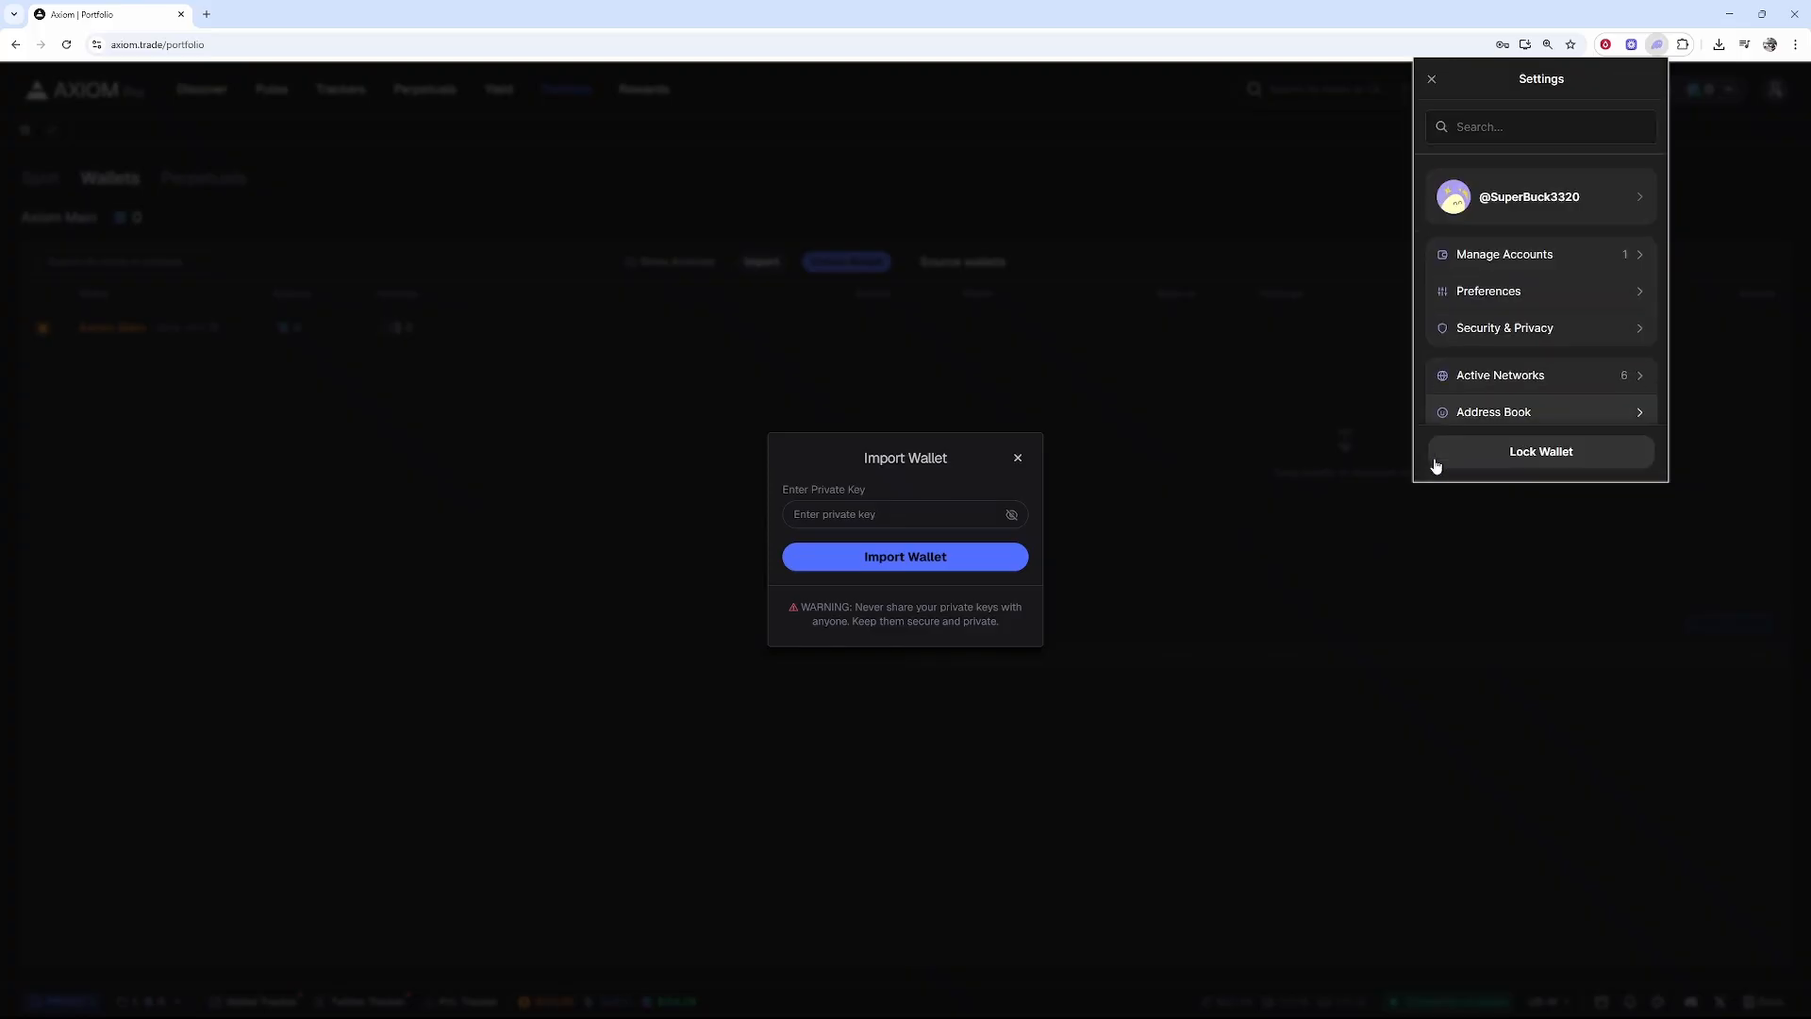
click(1504, 253)
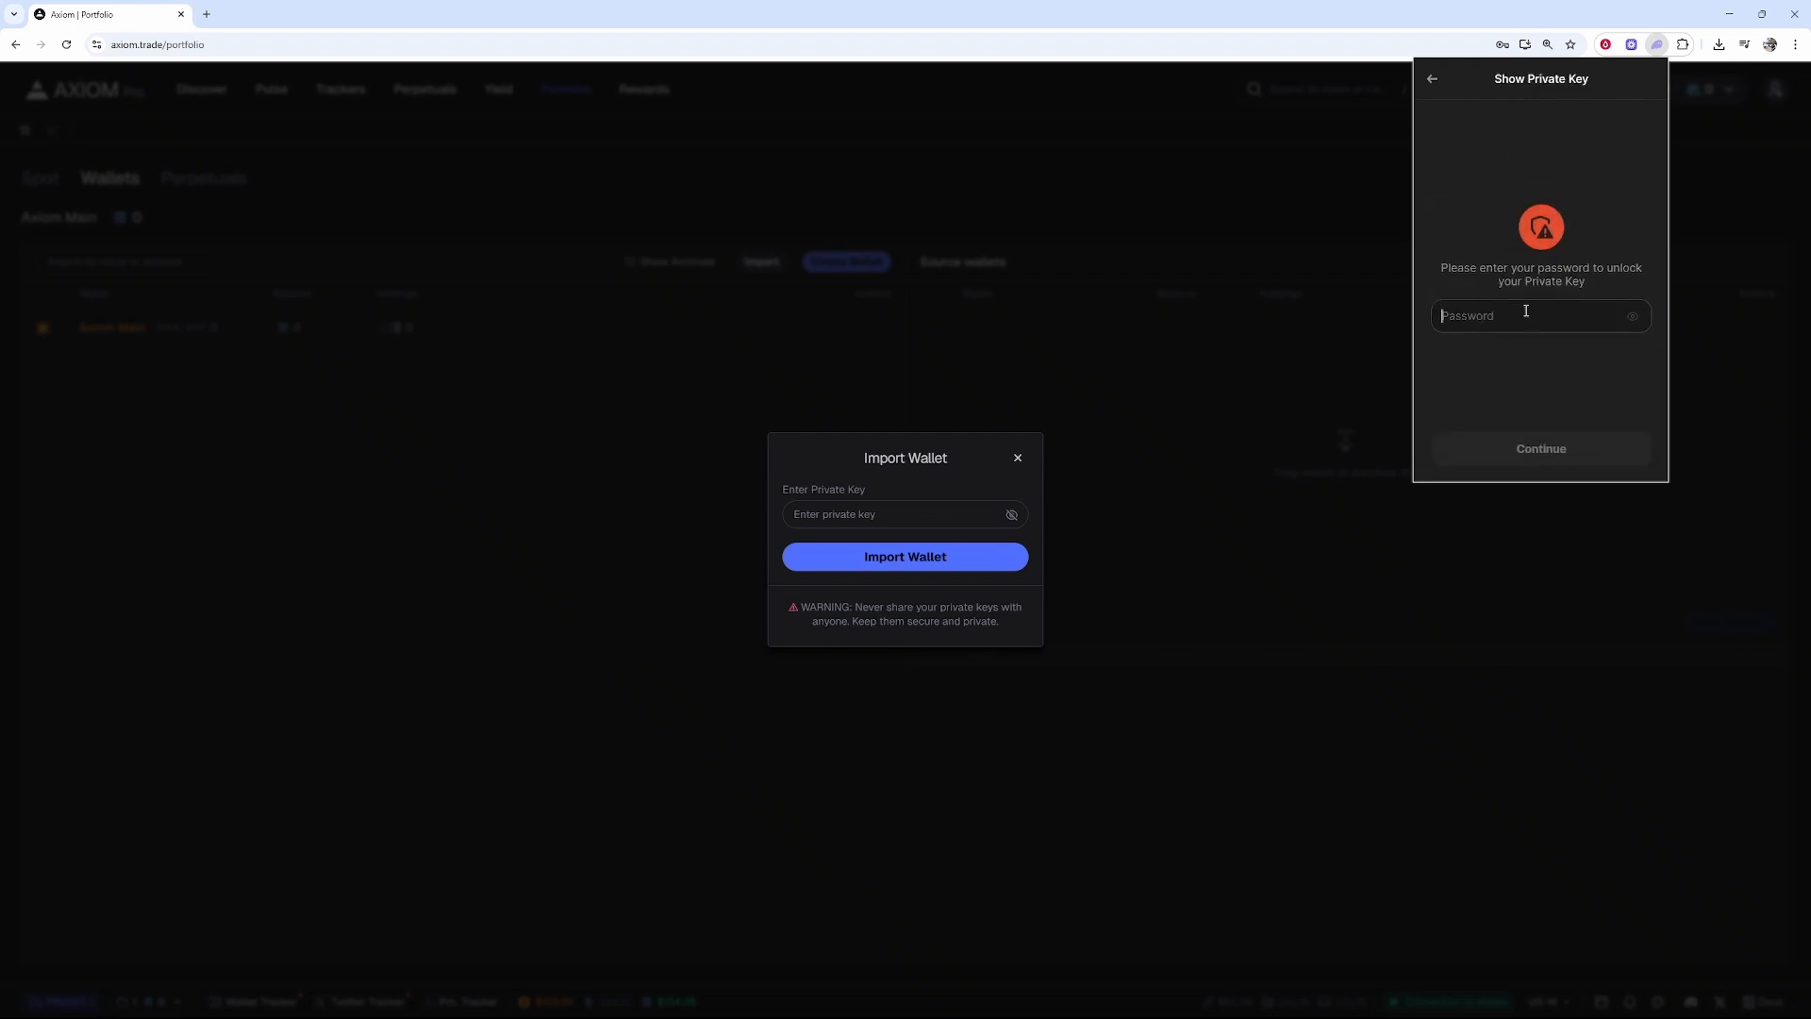
mouse_move(1565, 328)
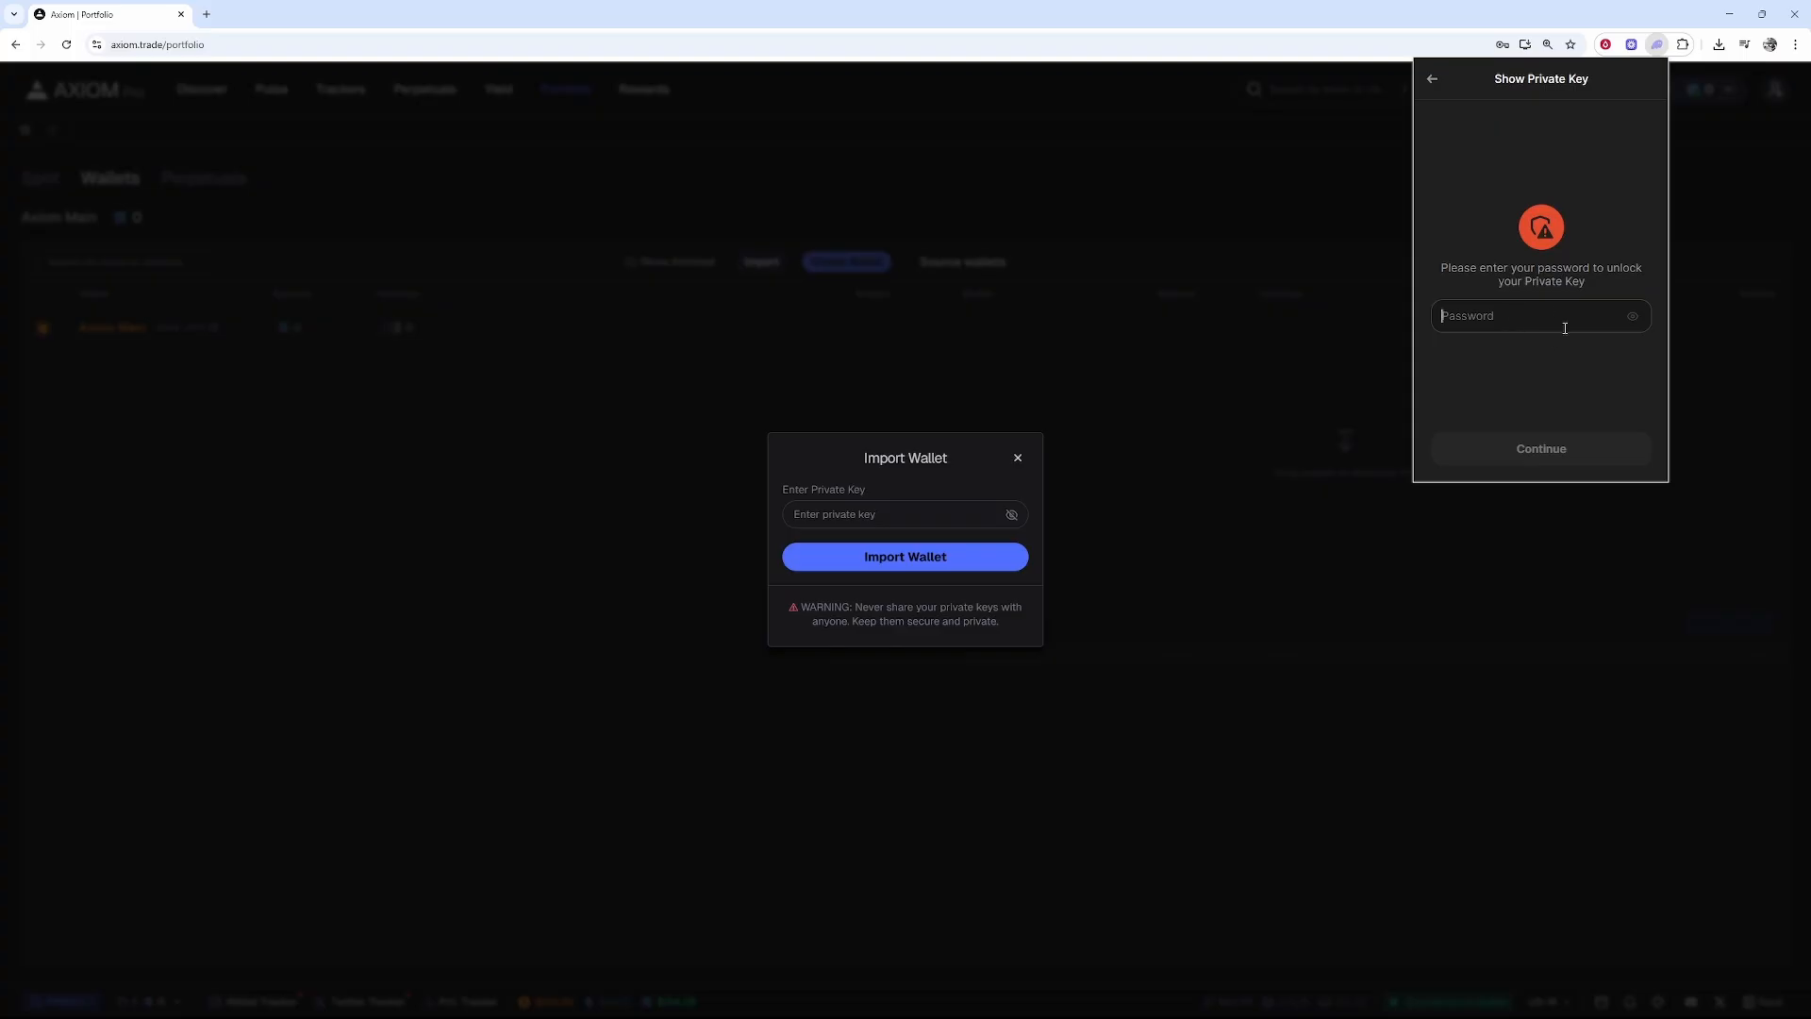
mouse_move(1431, 125)
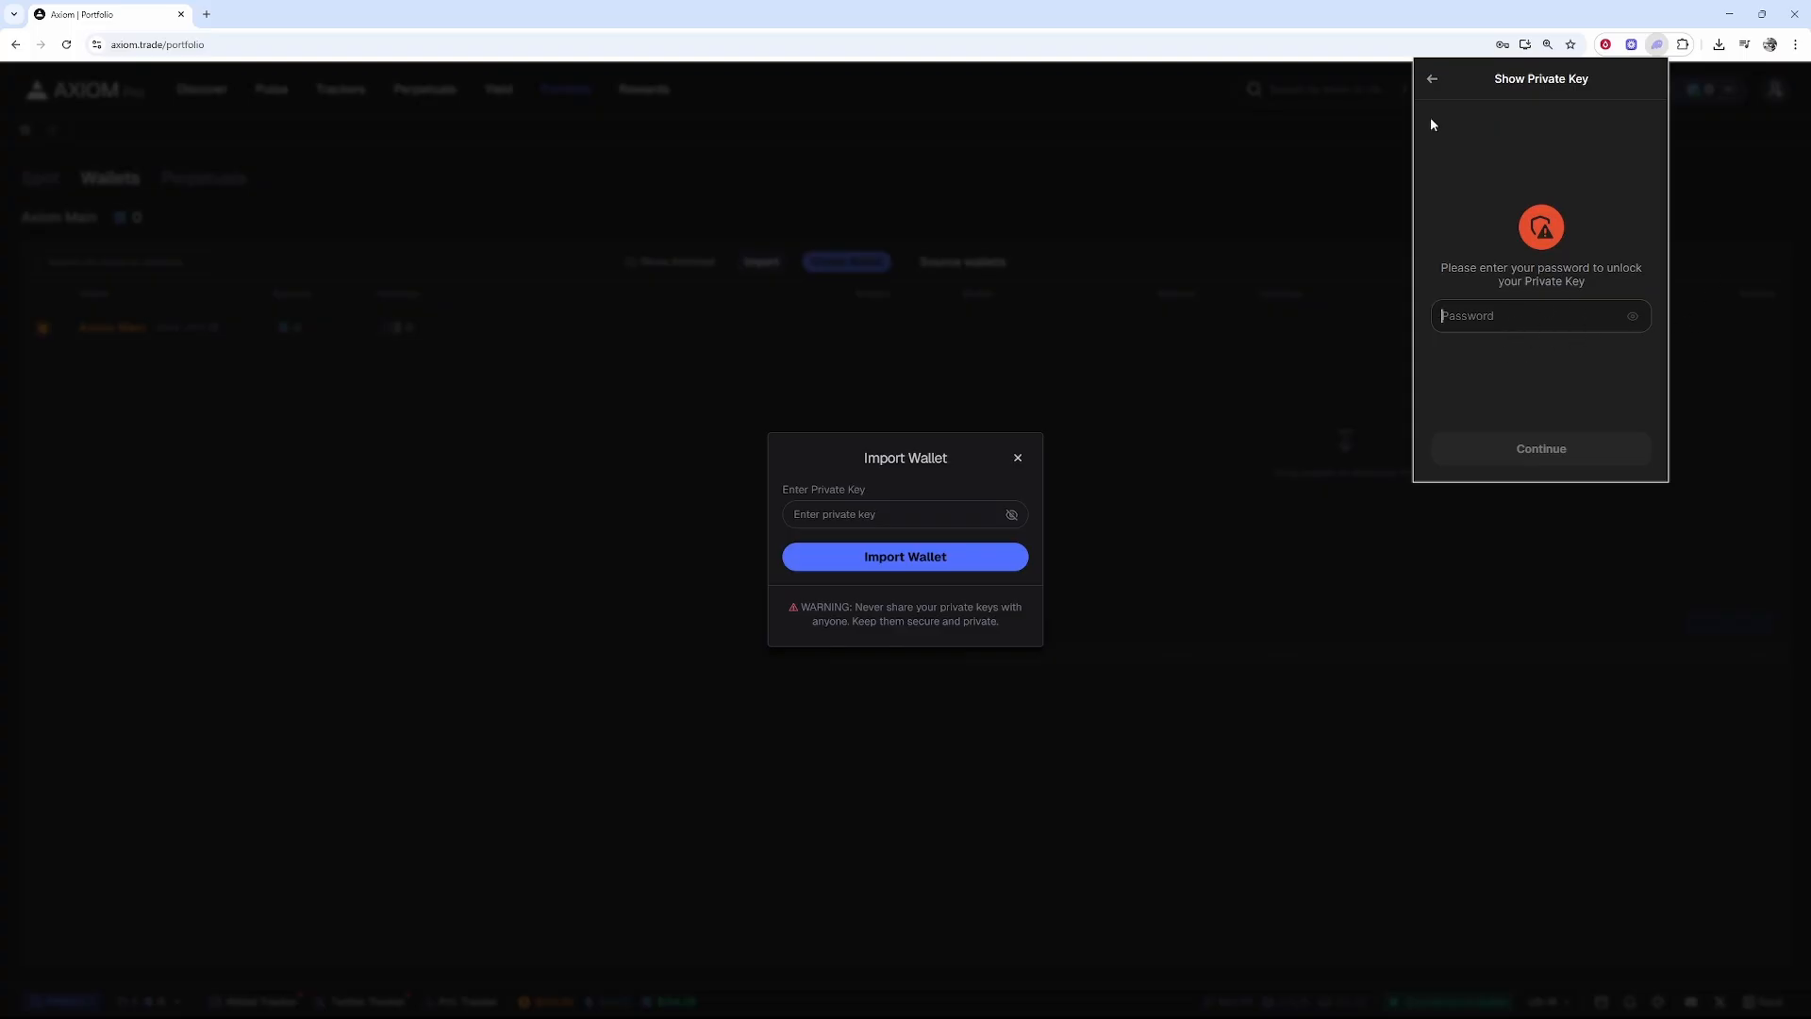
click(1015, 458)
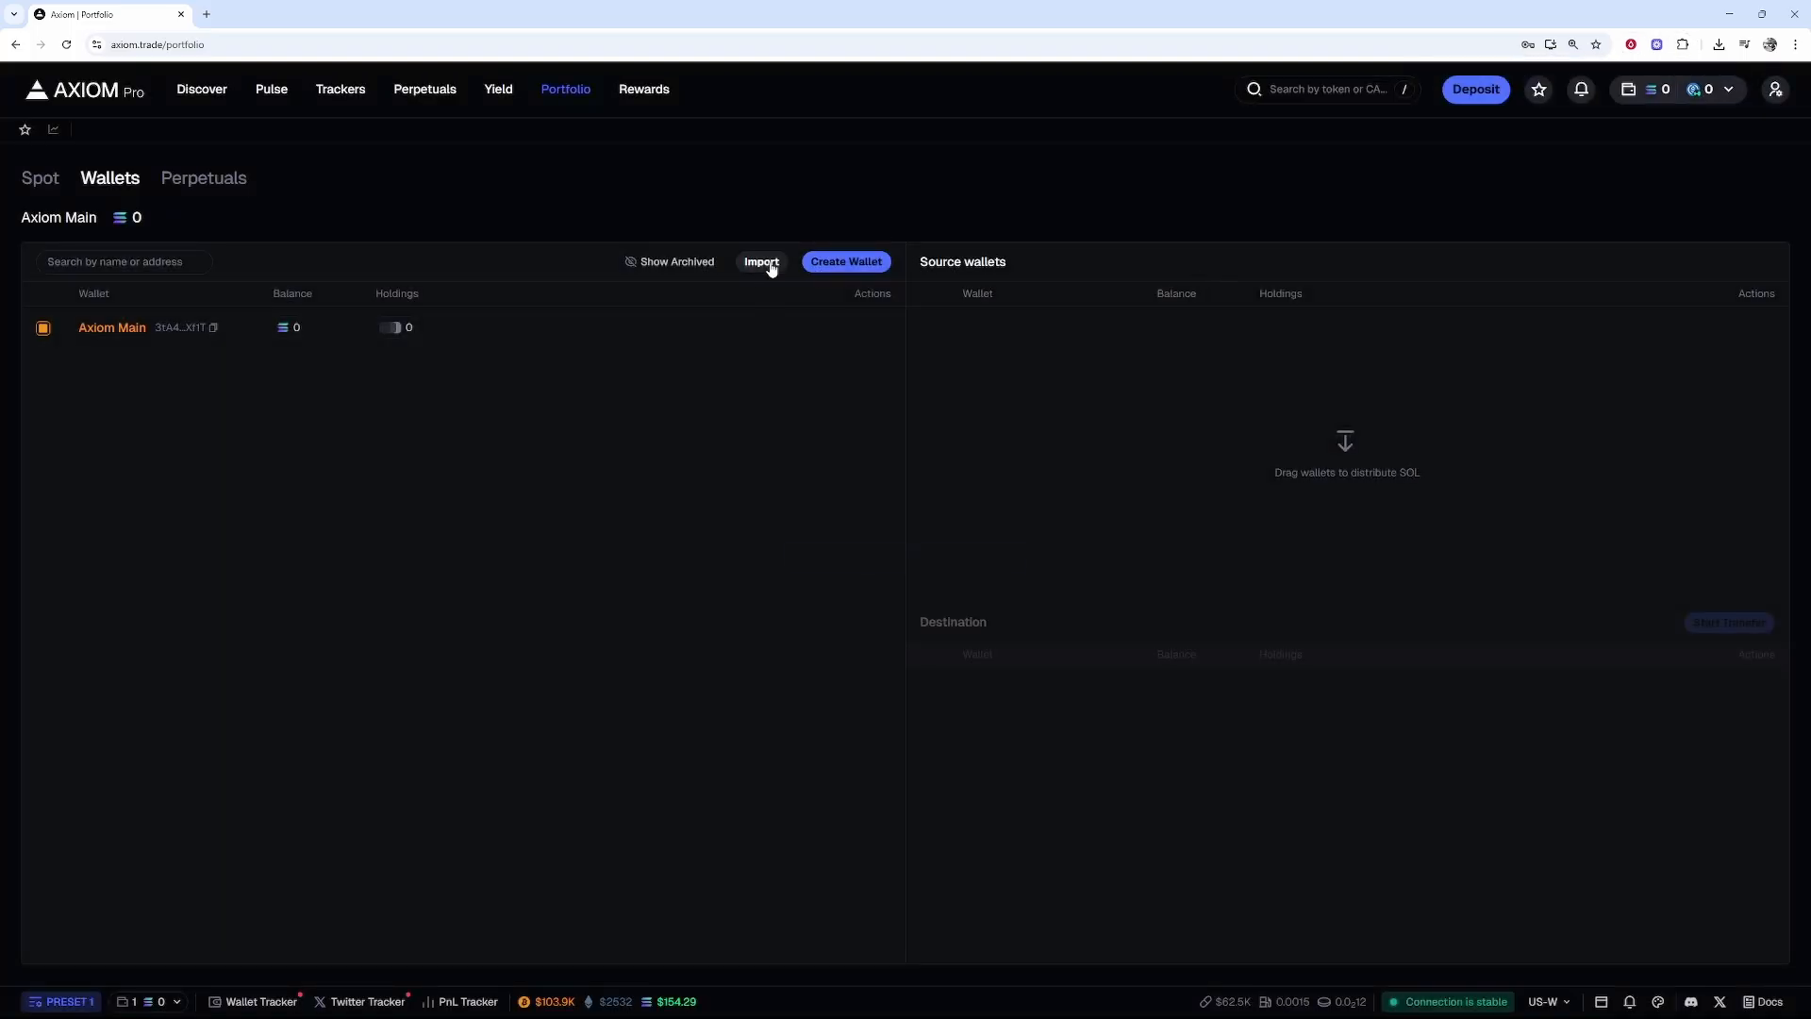
Reopen the Import Wallet dialog from the Wallets page's Import button.
click(760, 261)
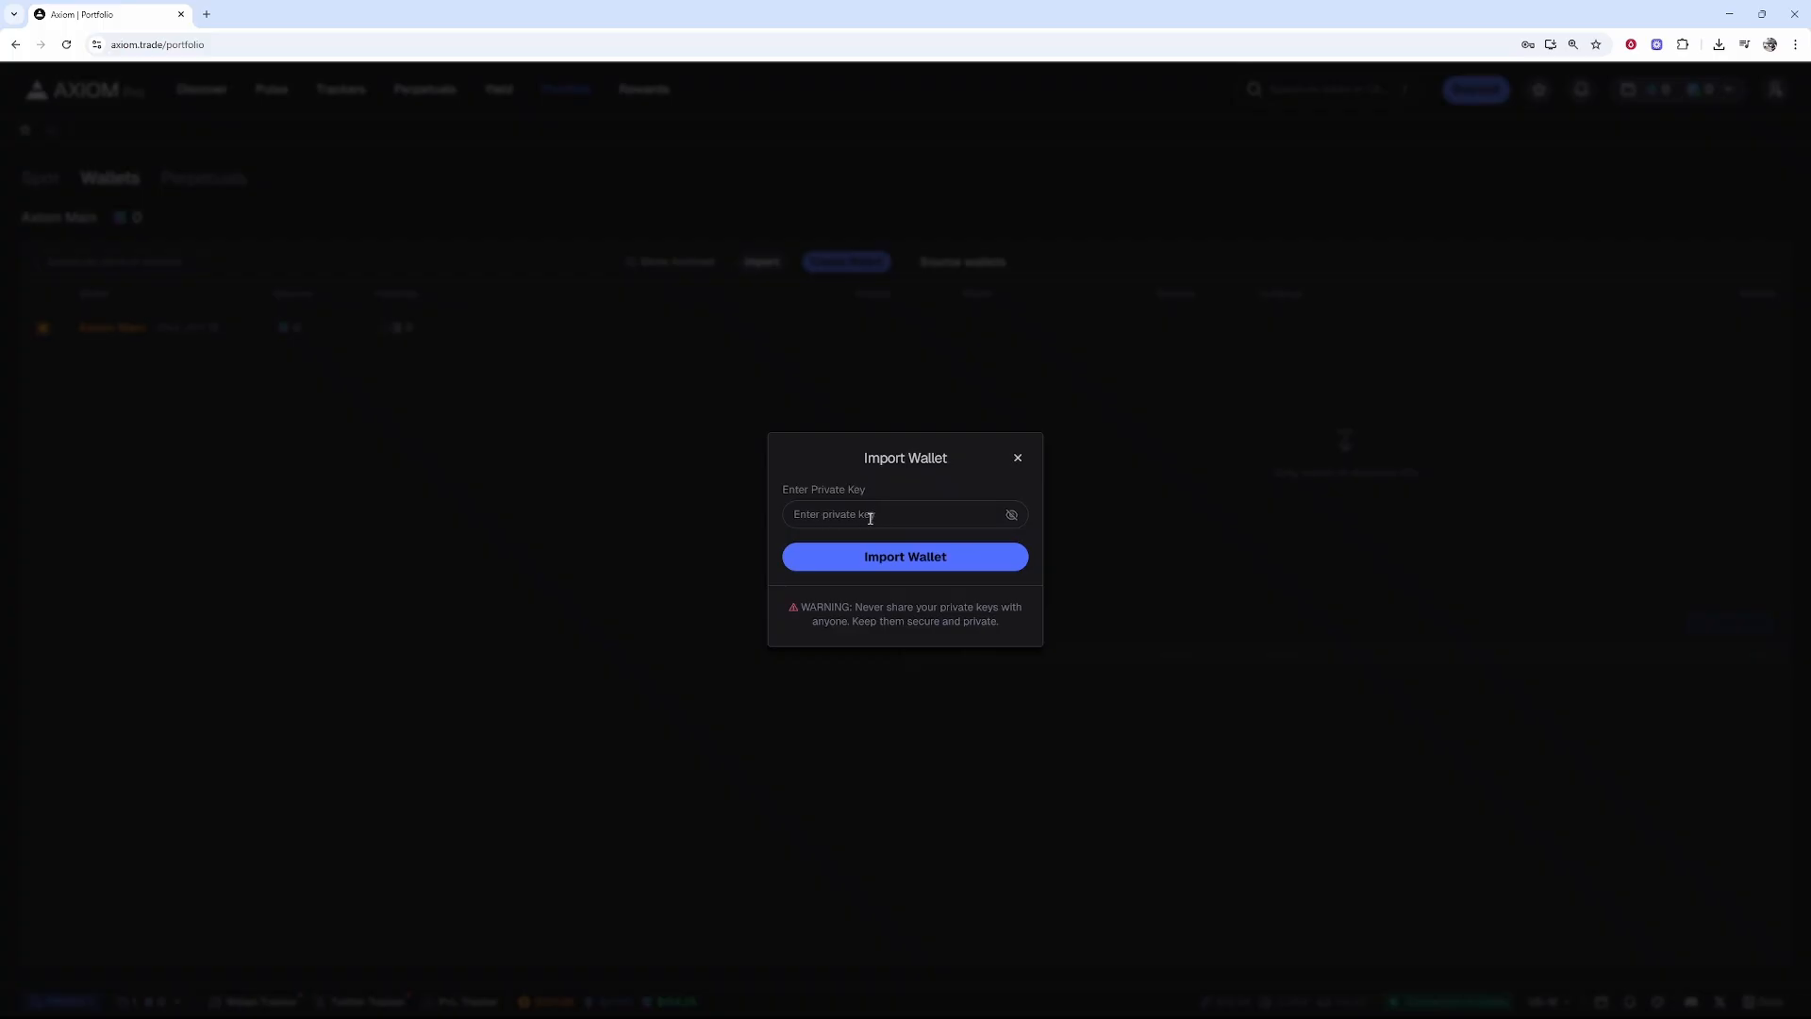
mouse_move(905, 556)
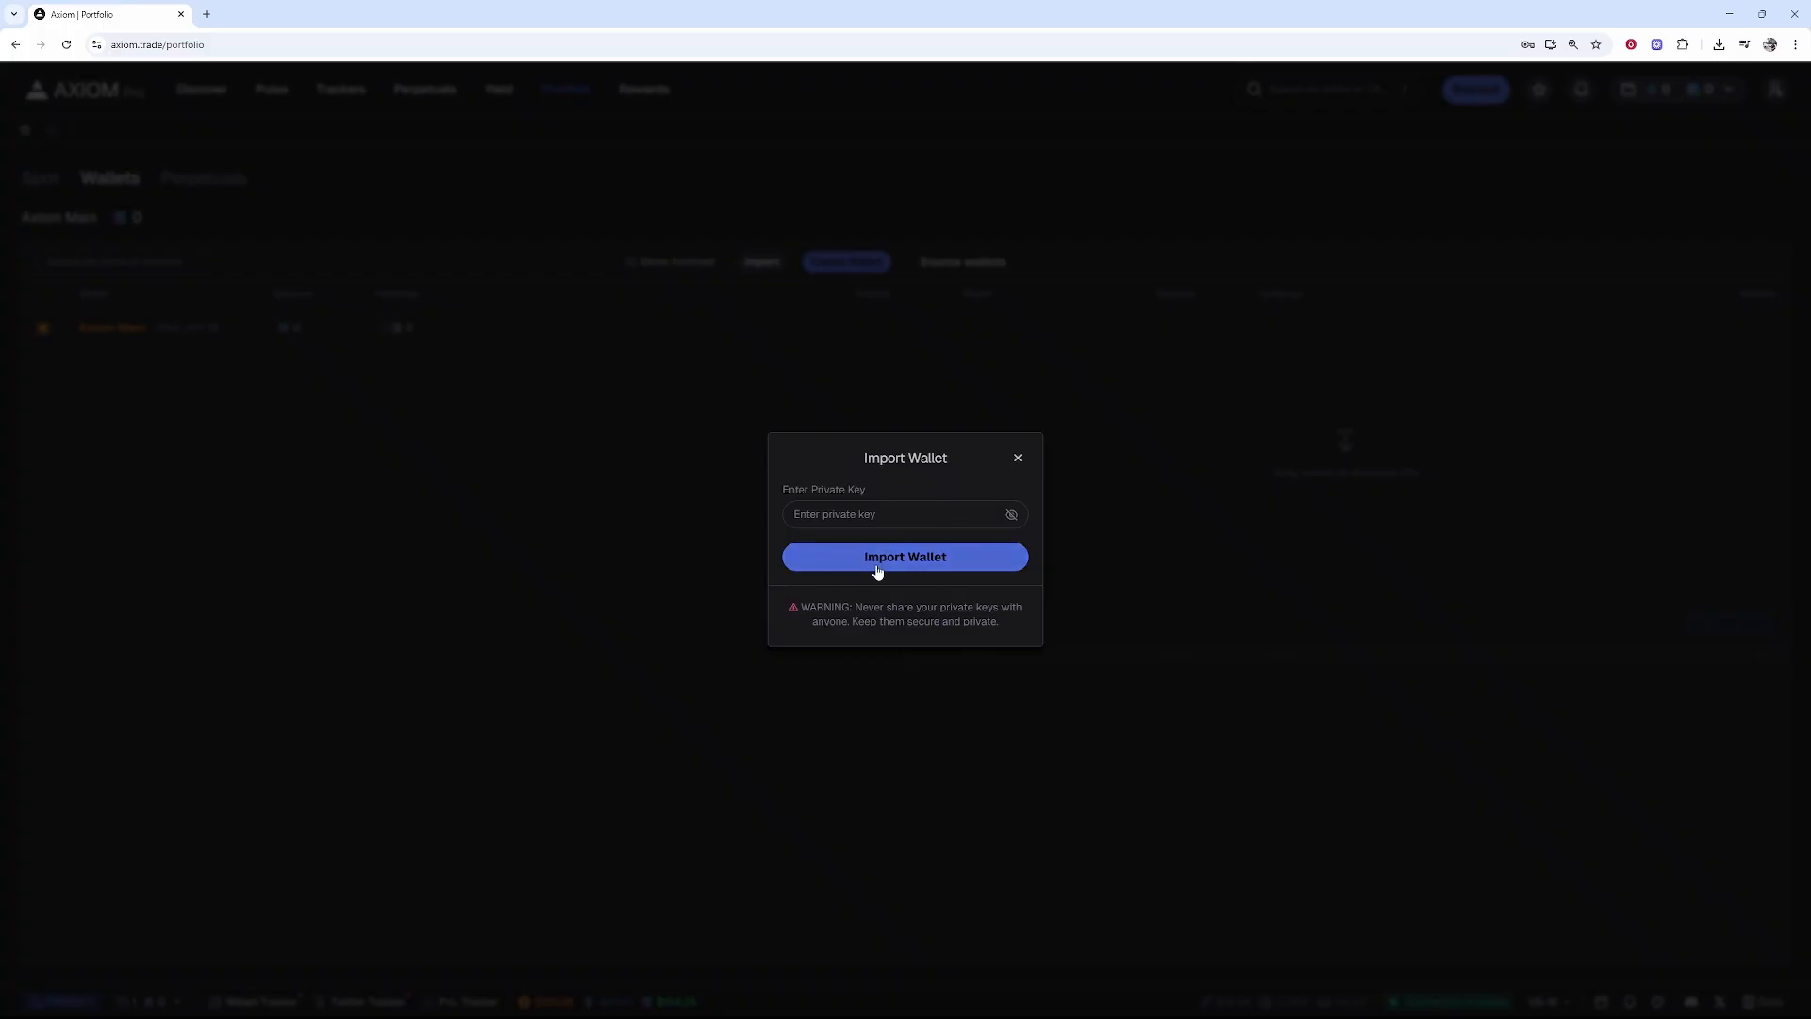
mouse_move(1017, 457)
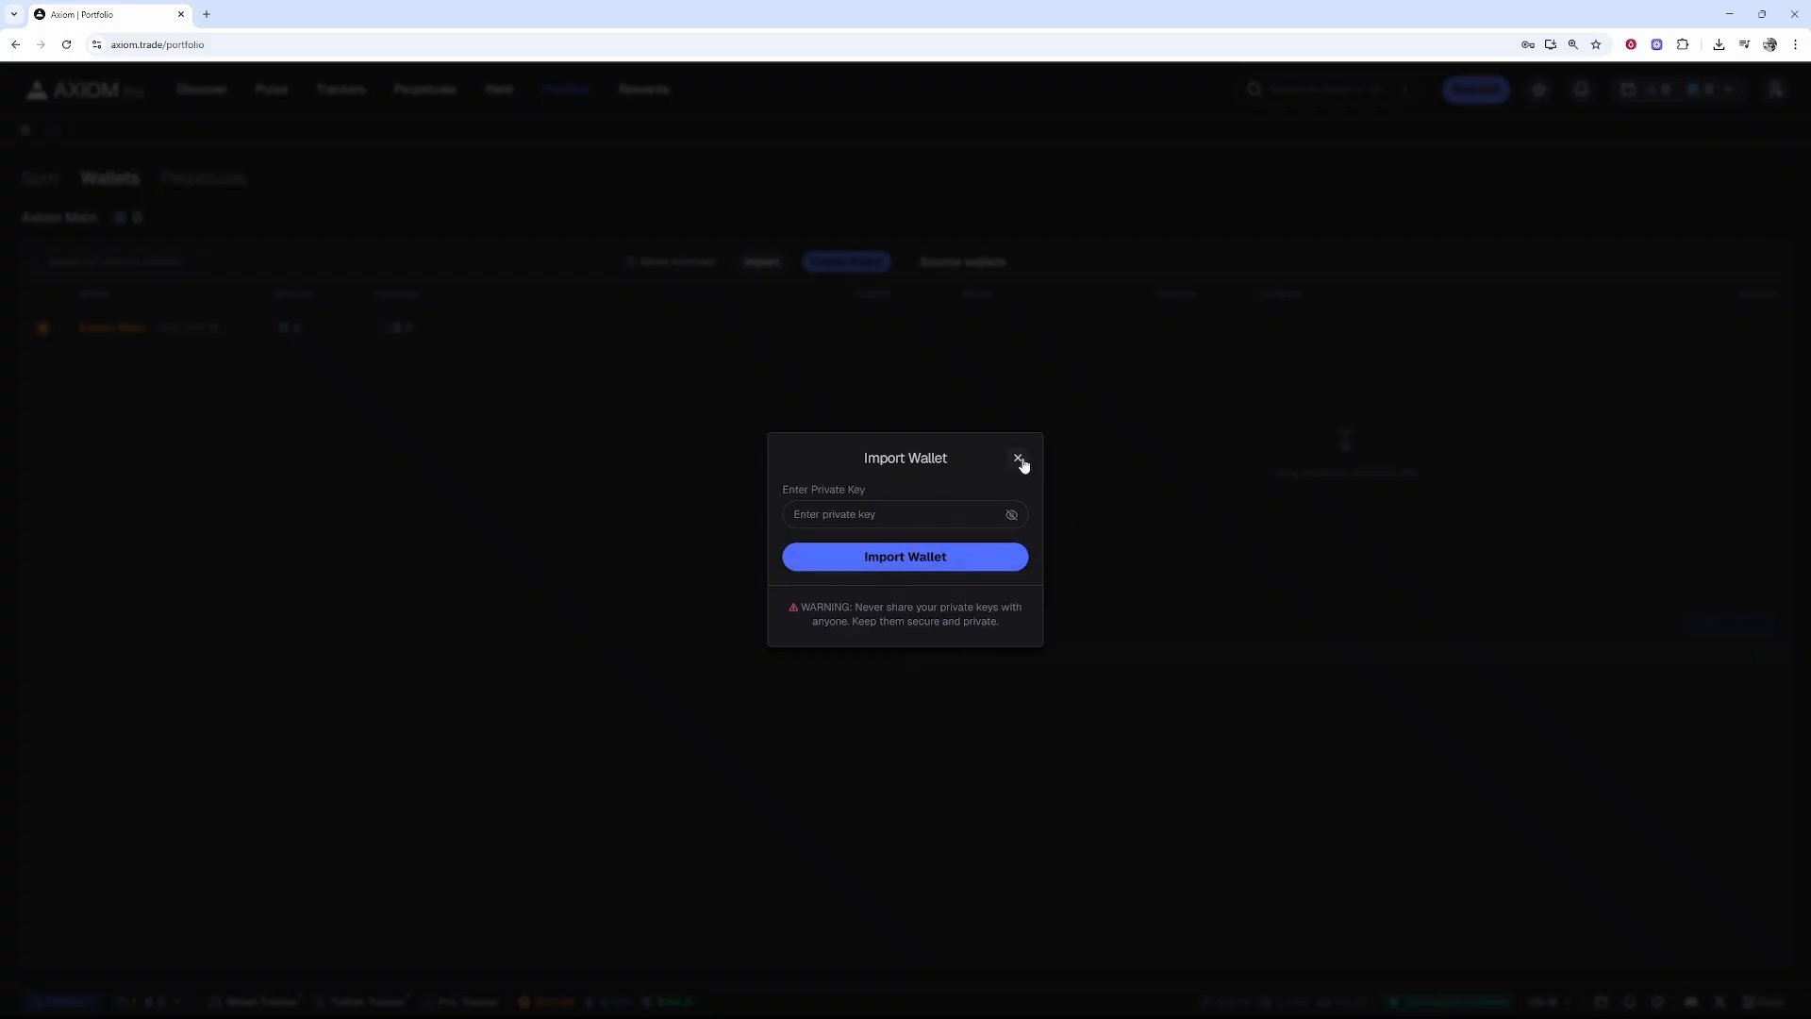